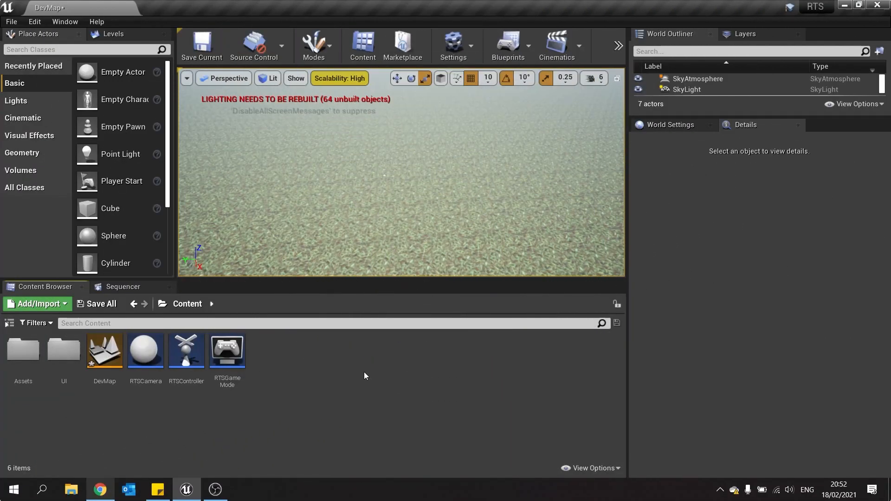
mouse_move(435, 209)
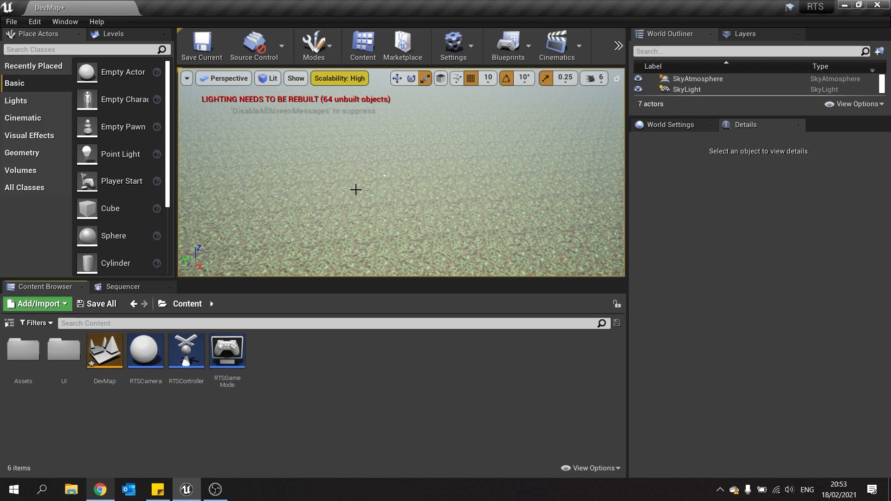
Step: In the RTSController blueprint, add a Mouse Wheel Axis event node
click(145, 351)
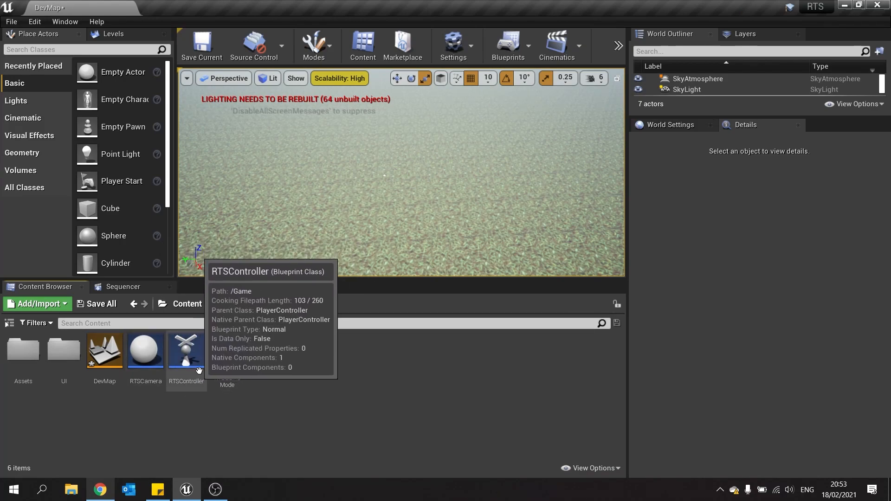
click(186, 351)
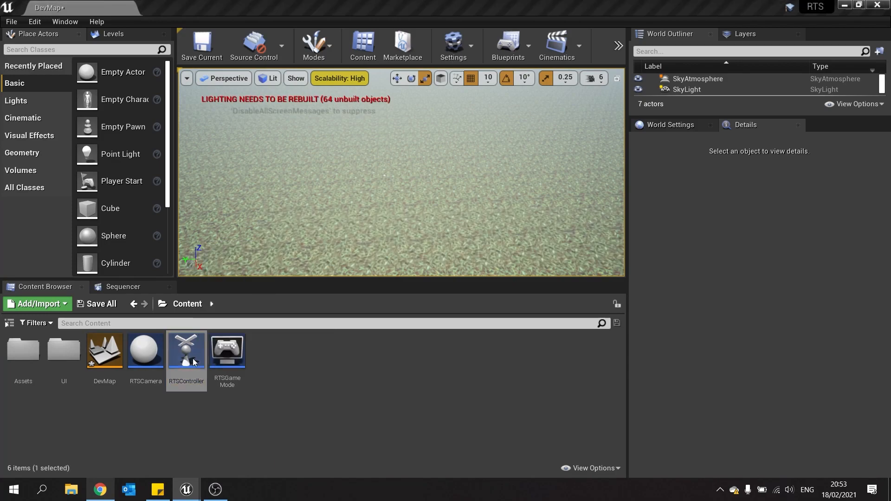
double_click(186, 350)
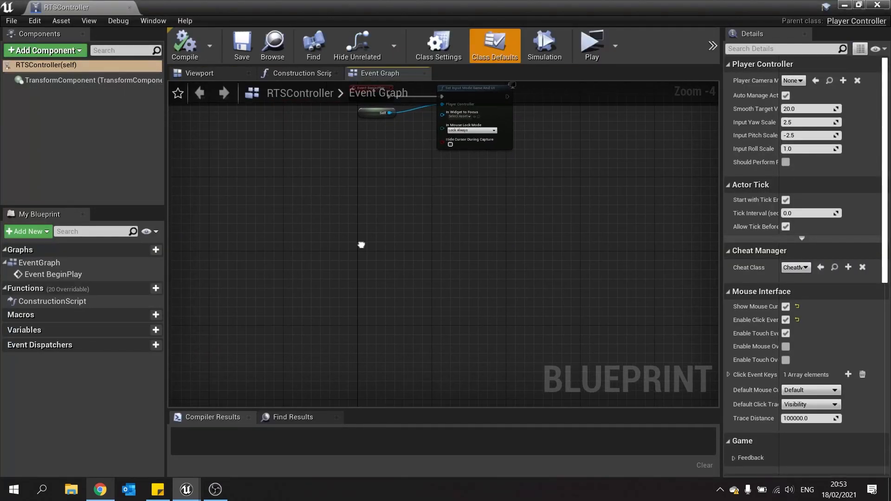
right_click(361, 245)
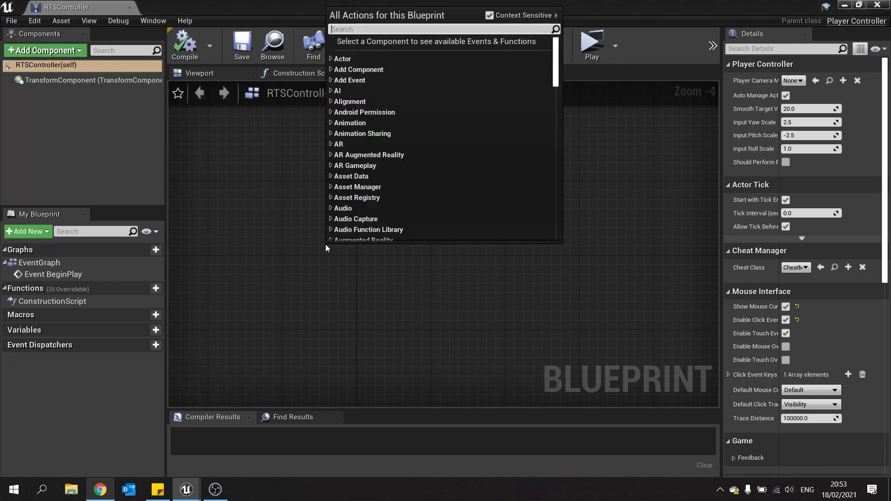
text(mouse whee)
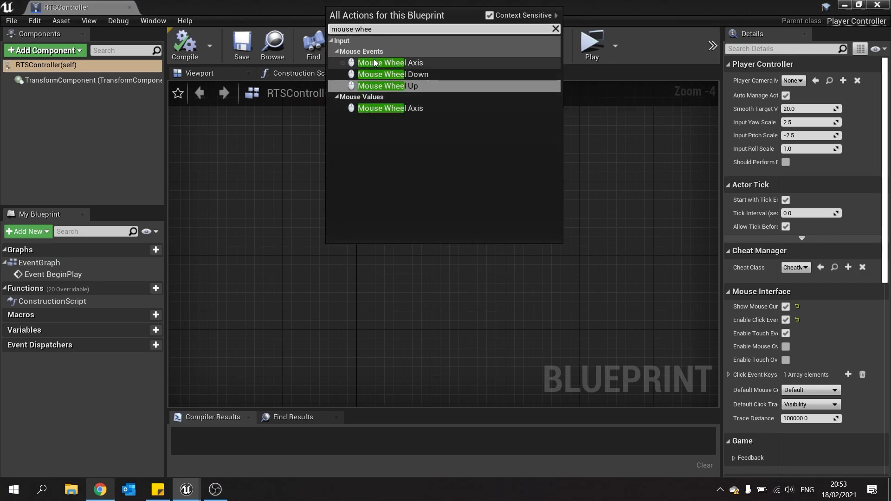
click(388, 63)
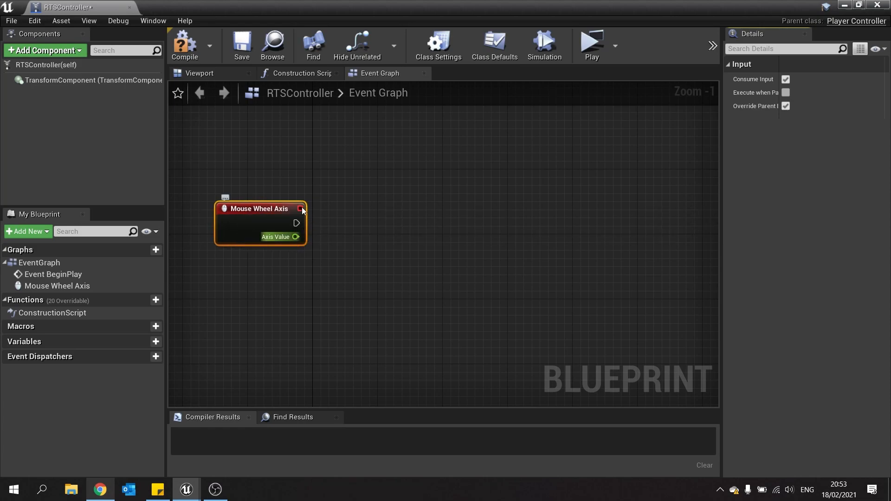
mouse_move(213, 309)
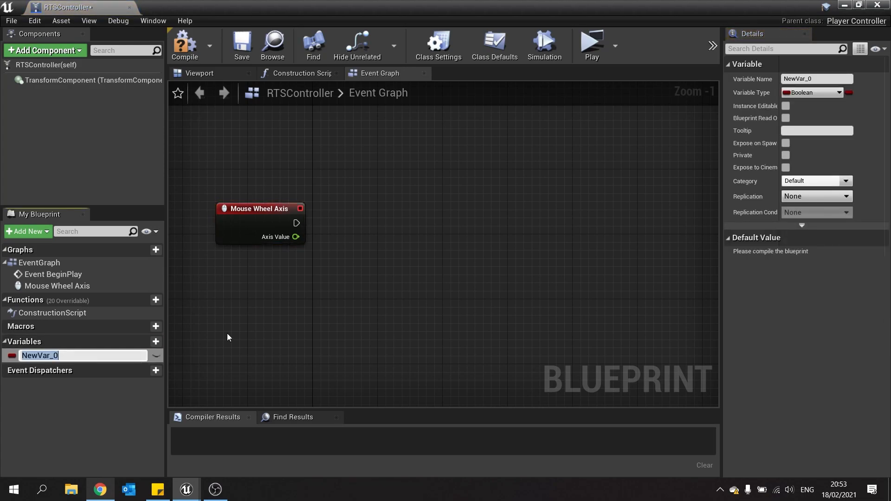
Step: Create a new float variable named ZoomFactor
text(ZoomFactor)
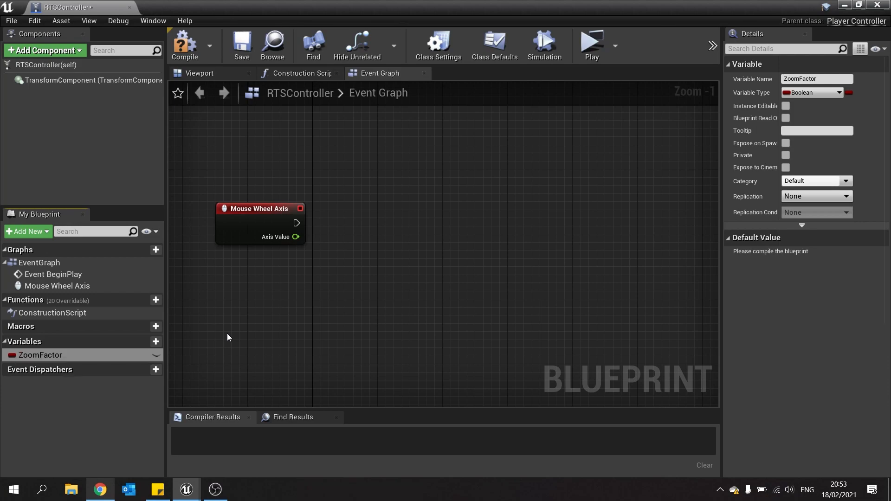
click(813, 92)
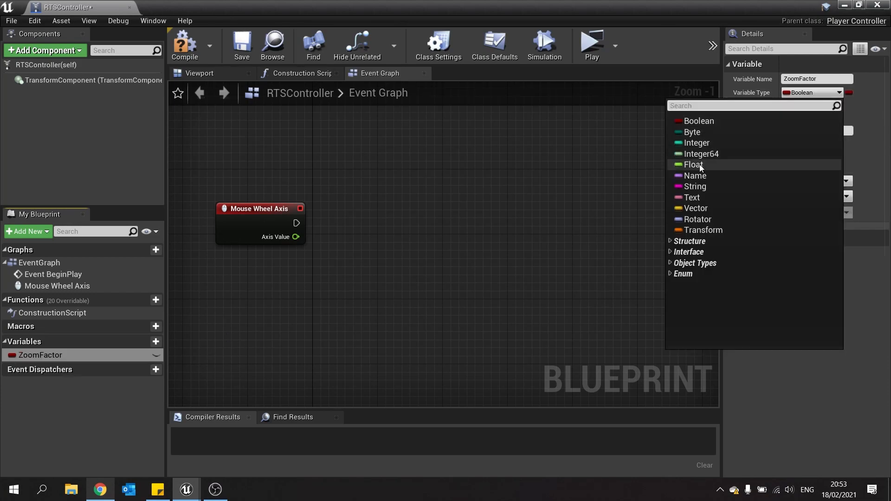
click(693, 164)
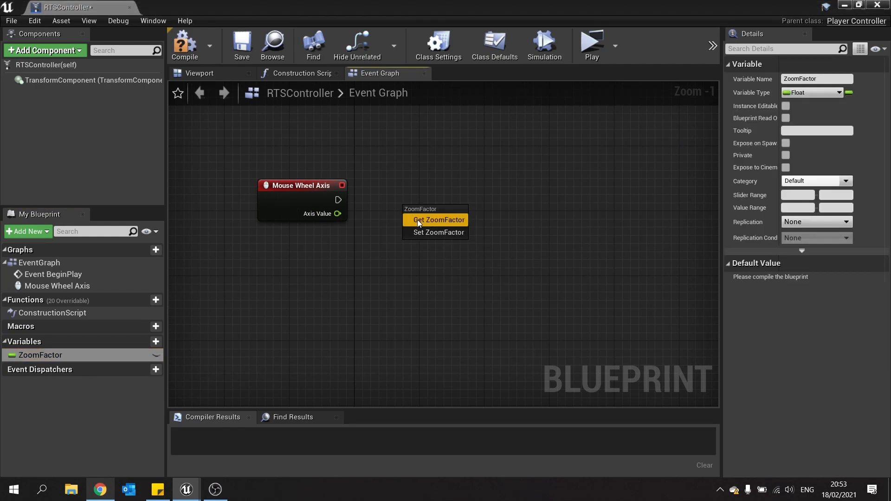
Step: Add ZoomFactor to the wheel Axis Value and store the sum back into ZoomFactor
click(436, 220)
text(+)
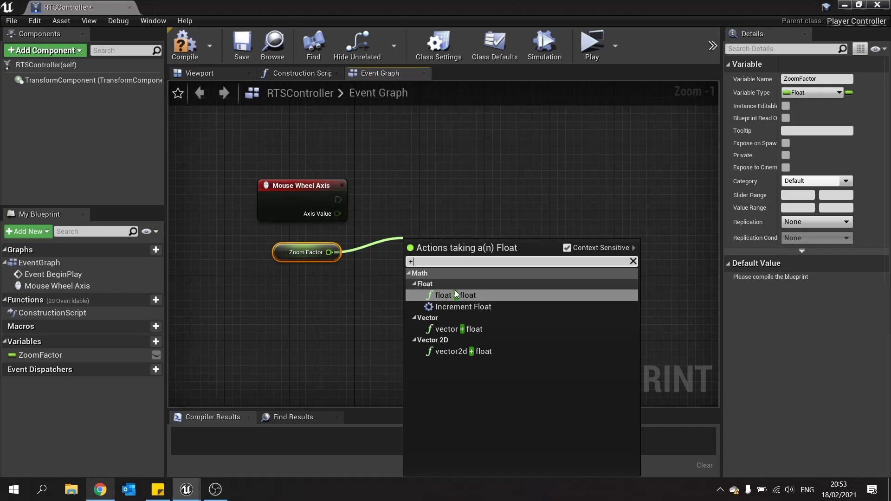
click(454, 295)
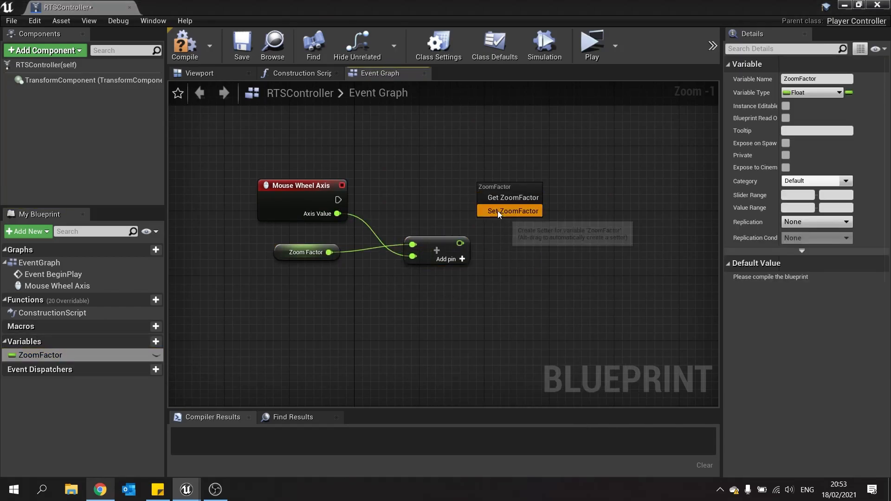
click(509, 211)
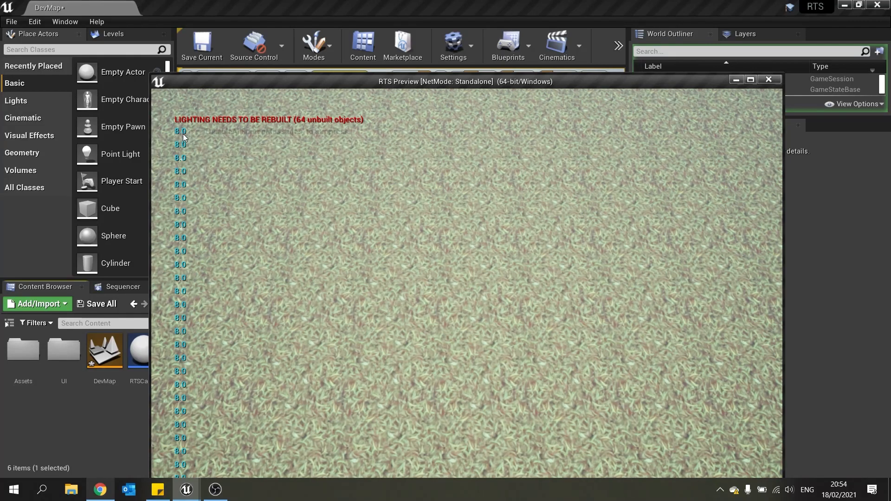
mouse_move(338, 209)
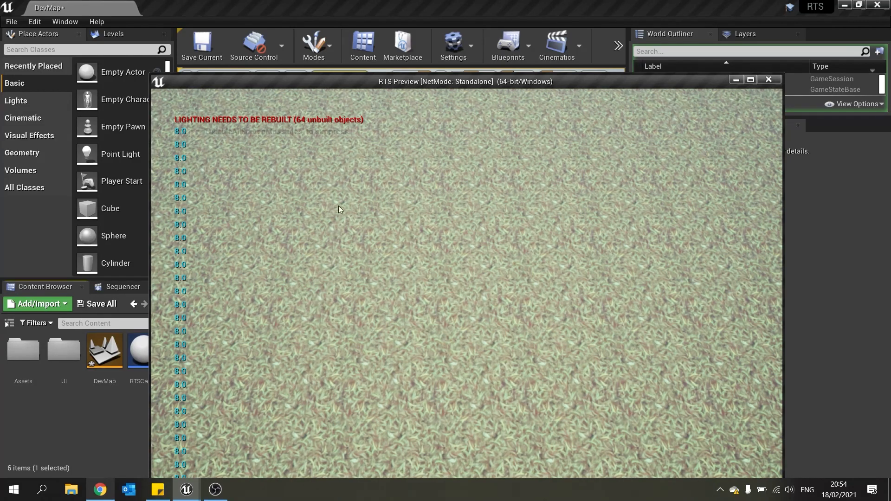
mouse_move(348, 272)
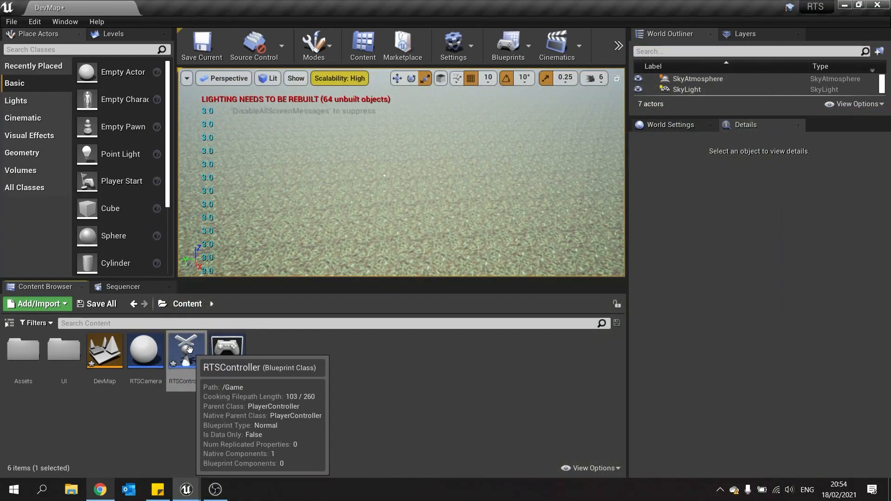
Step: Insert a Clamp (float) node, Min 0.0 Max 10.0, between the addition and Set ZoomFactor
double_click(181, 350)
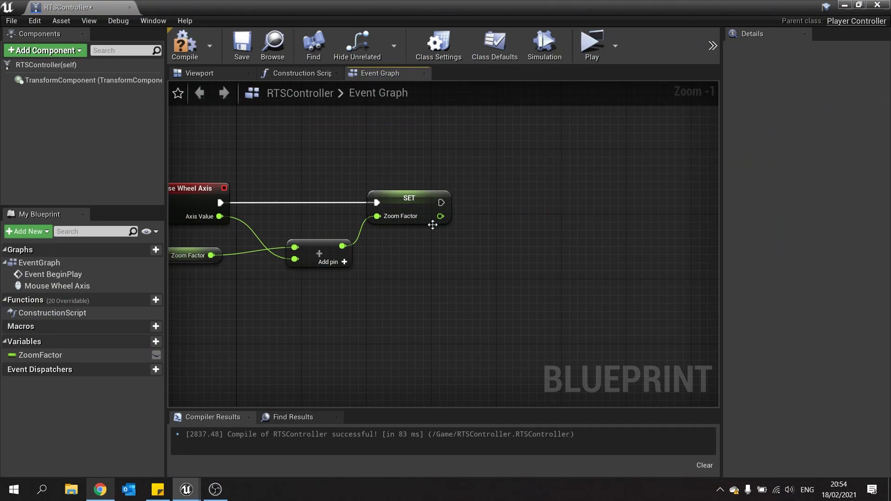
drag(440, 216, 489, 222)
text(c)
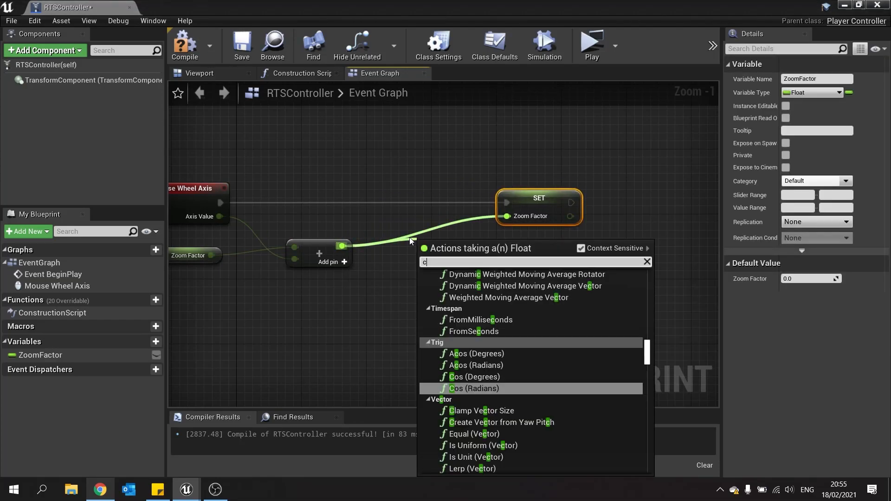
text(lma)
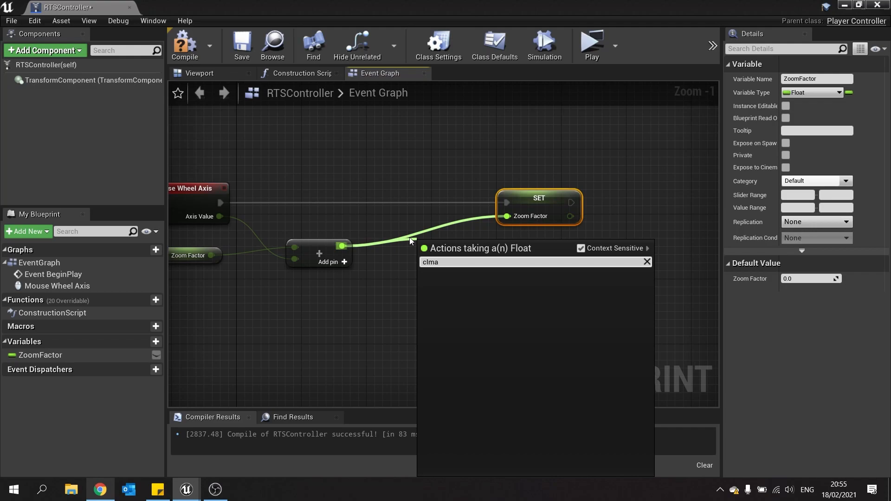
text(clamp)
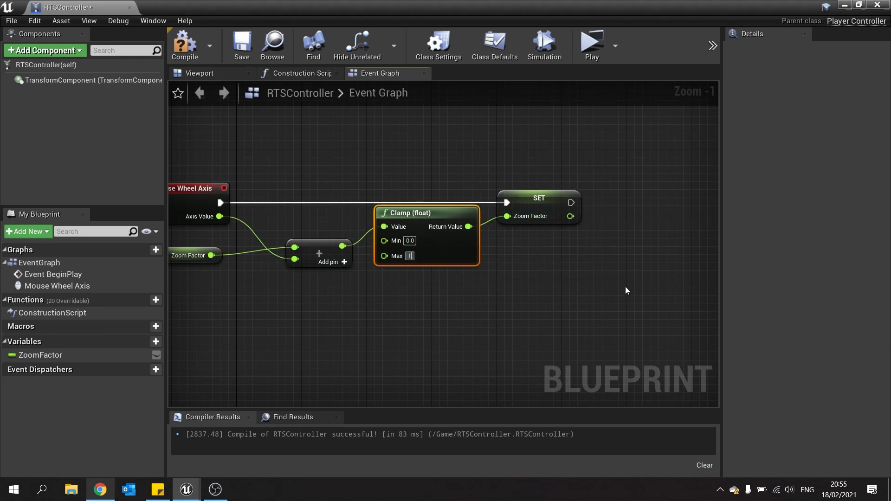
text(10.0)
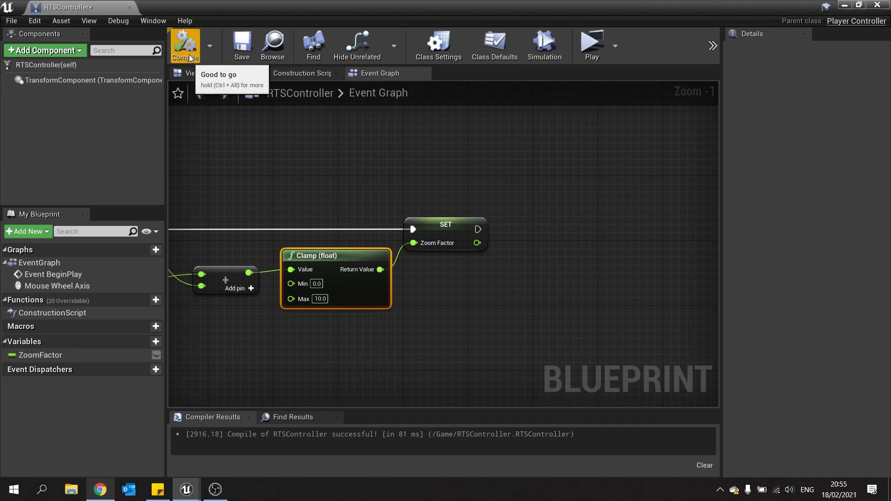
mouse_move(439, 159)
text(get target)
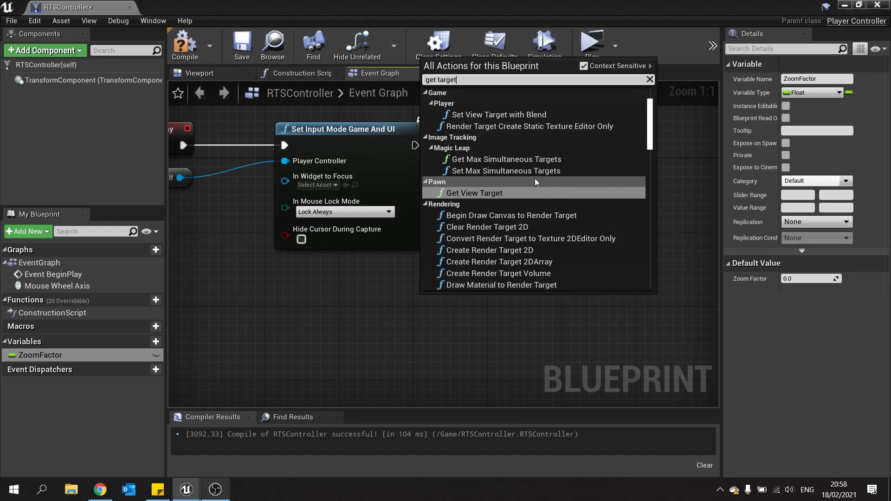
Step: Cast Get View Target's result to RTSCamera and store it in a new RTSCamera variable
click(473, 193)
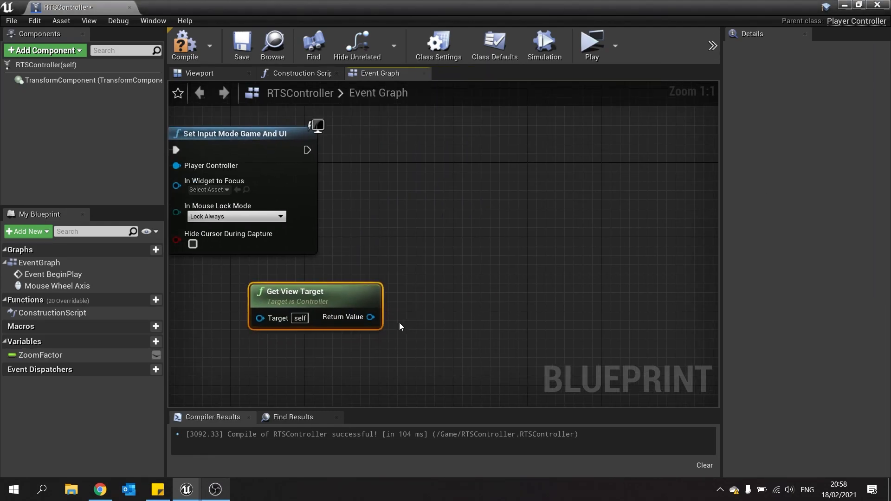
mouse_move(372, 317)
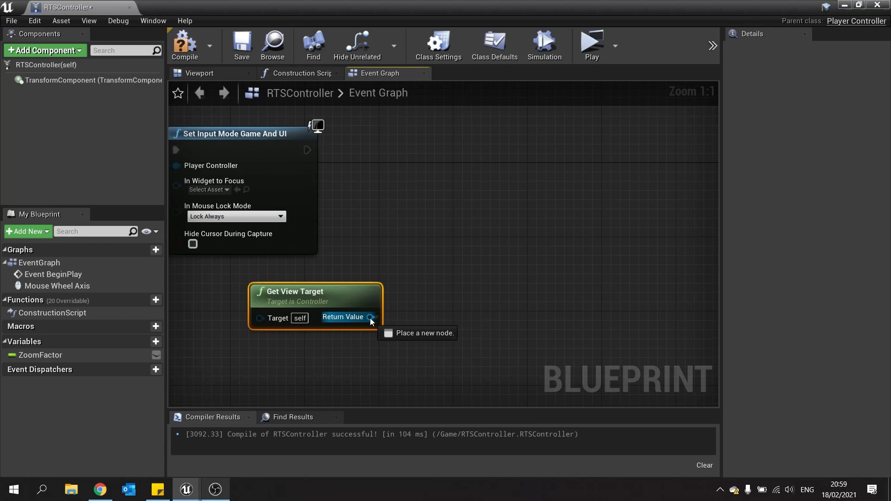
drag(373, 316, 448, 212)
text(cast to rts)
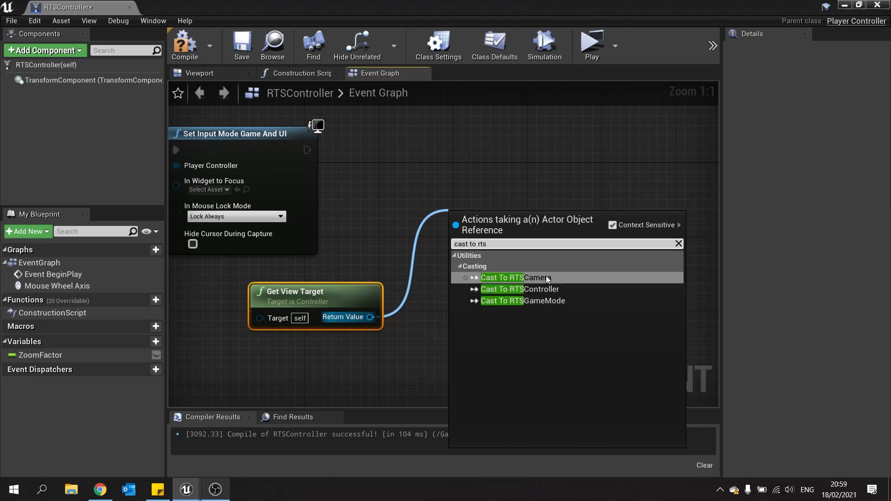
click(502, 278)
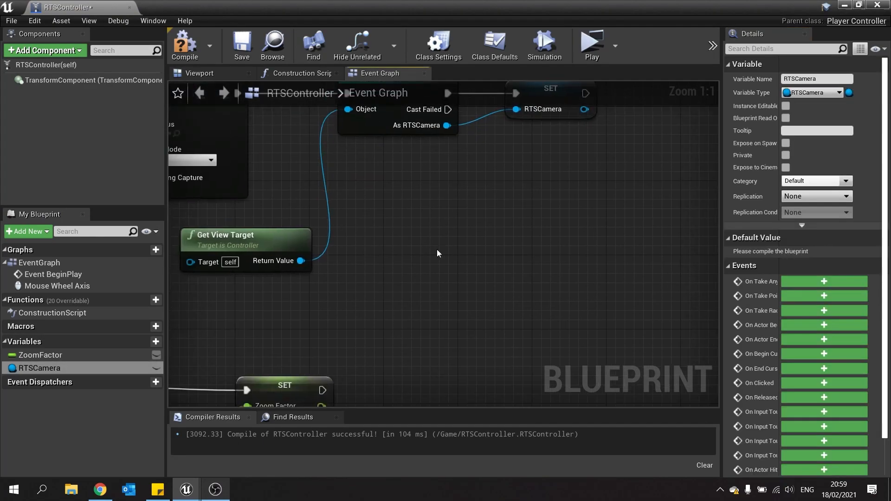
scroll(down, 3)
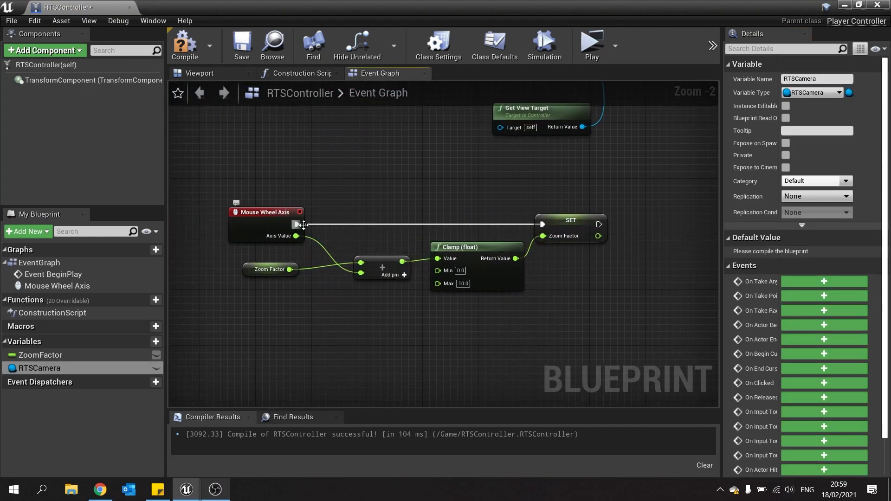
scroll(up, 3)
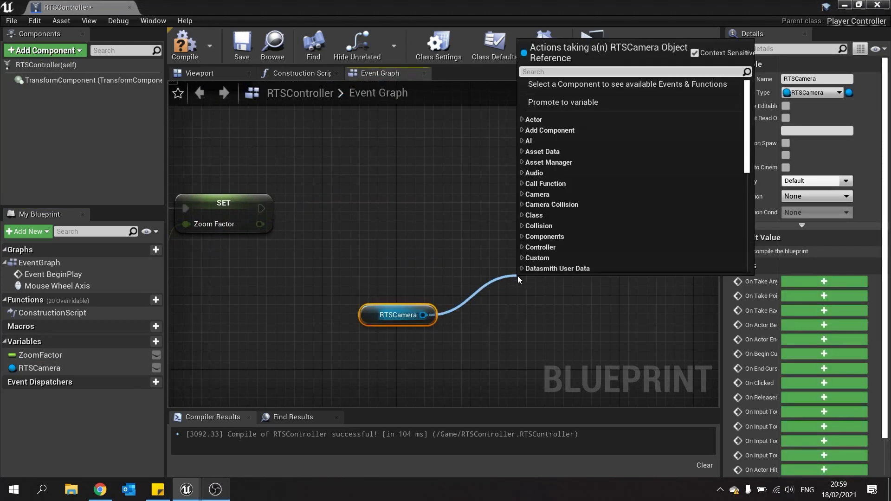
Step: Get the RTSCamera's Spring Arm and set its Target Arm Length after Set ZoomFactor
text(spring arm)
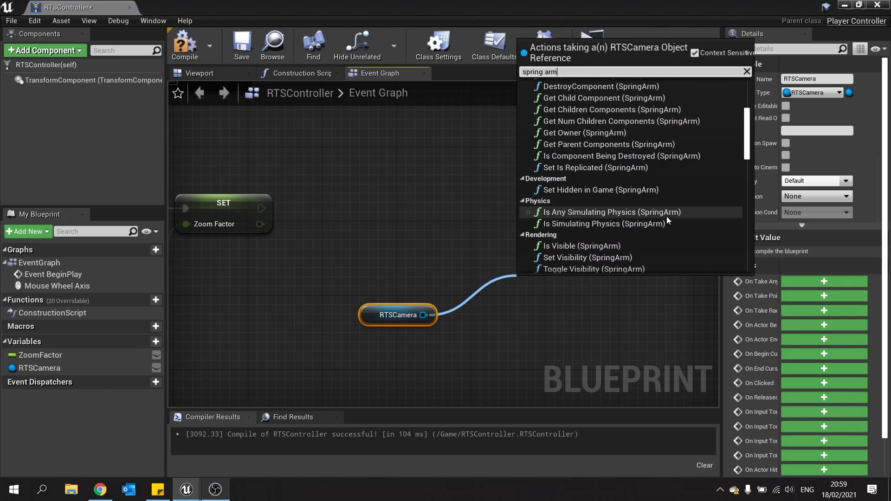
scroll(down, 3)
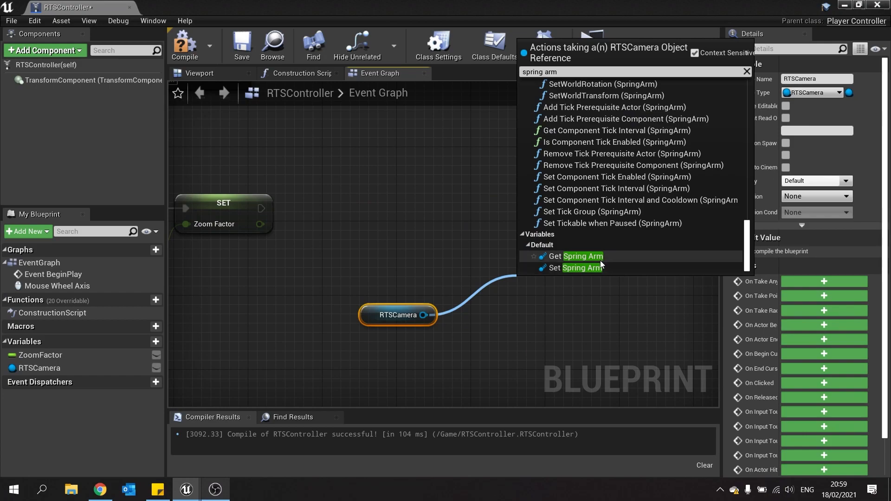
click(581, 256)
text(se)
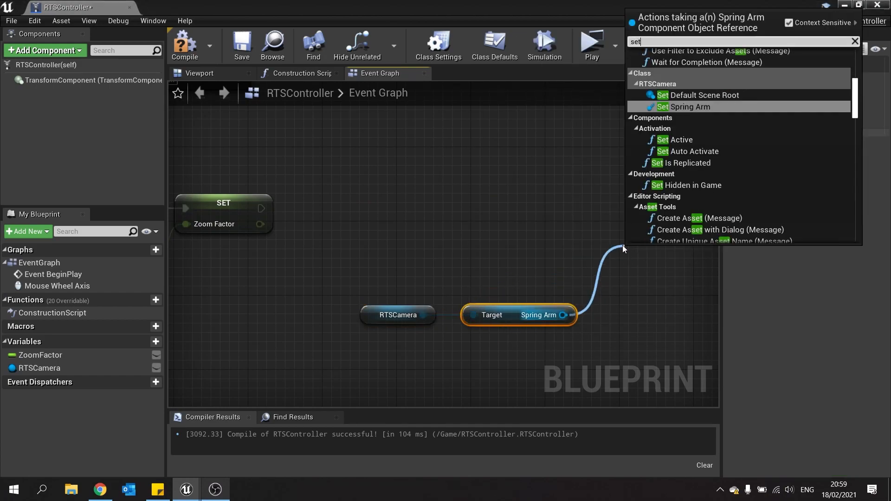
text(target)
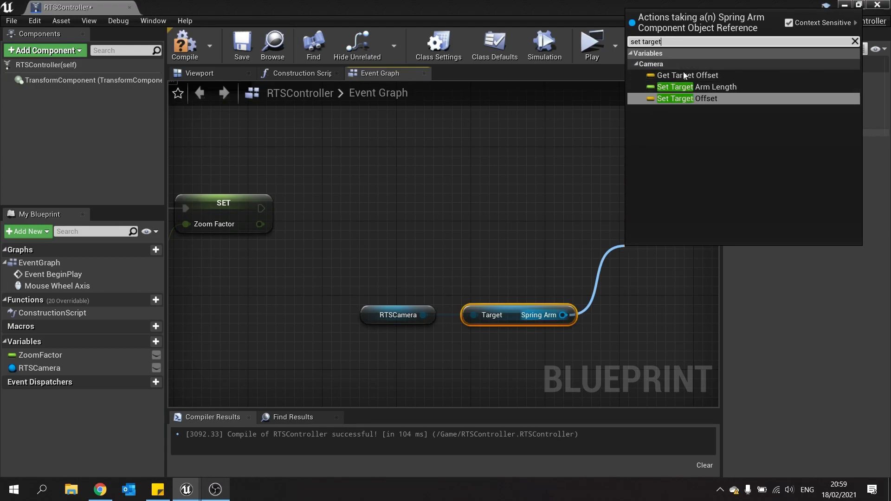
click(695, 86)
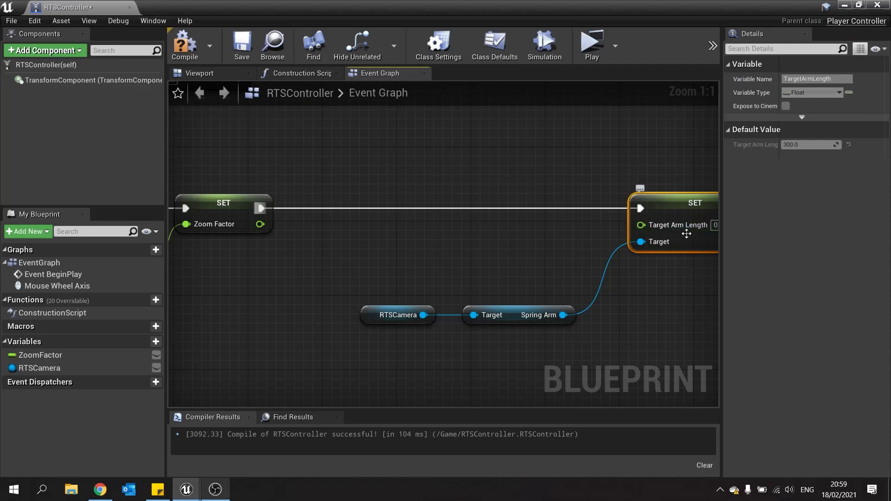
Step: Check the SpringArm component's current Target Arm Length of 3000 in RTSCamera, then return
click(184, 42)
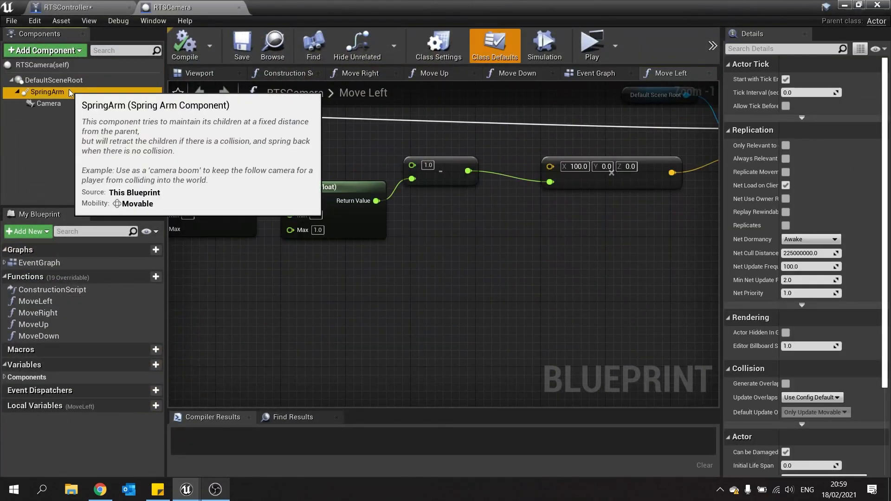
click(48, 92)
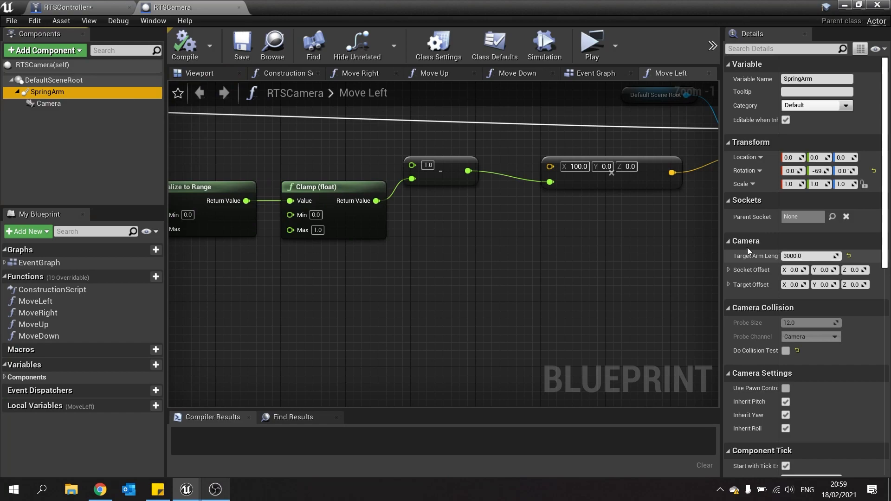
click(62, 7)
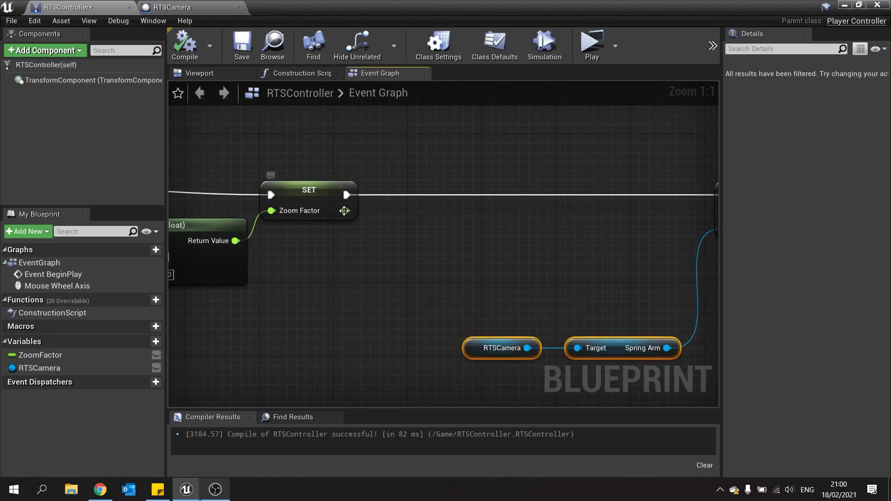
mouse_move(344, 211)
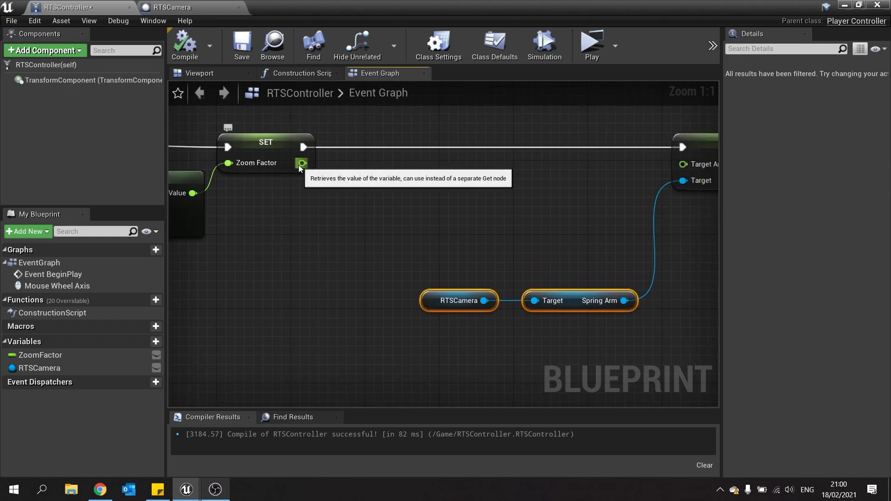
Step: Feed Target Arm Length with ZoomFactor multiplied by 200.0 then increased by 1000.0
drag(303, 164, 370, 233)
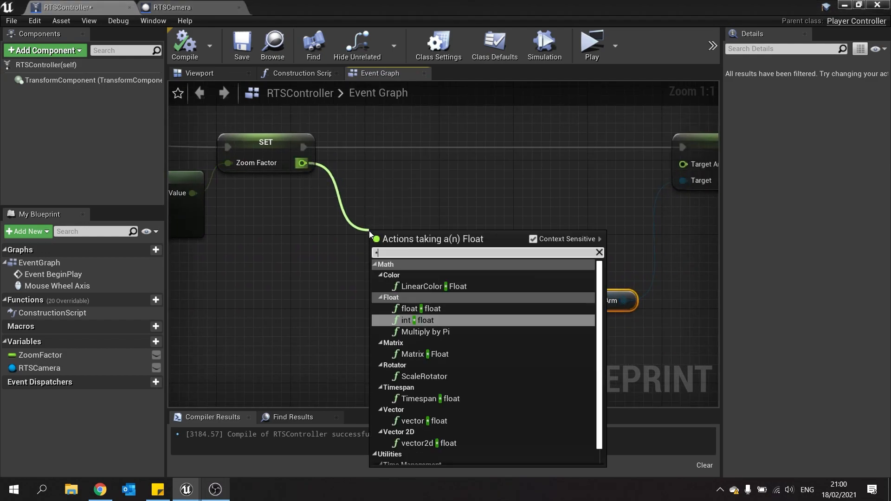
click(417, 308)
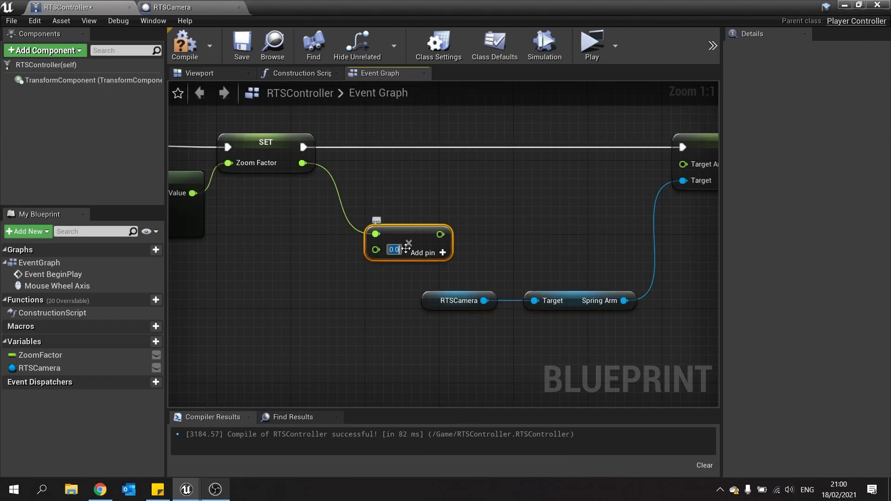
text(200.0)
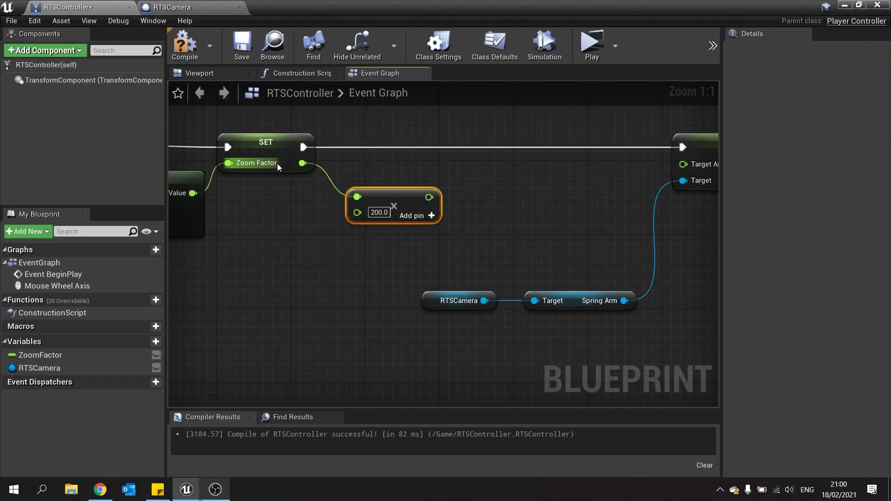
mouse_move(358, 213)
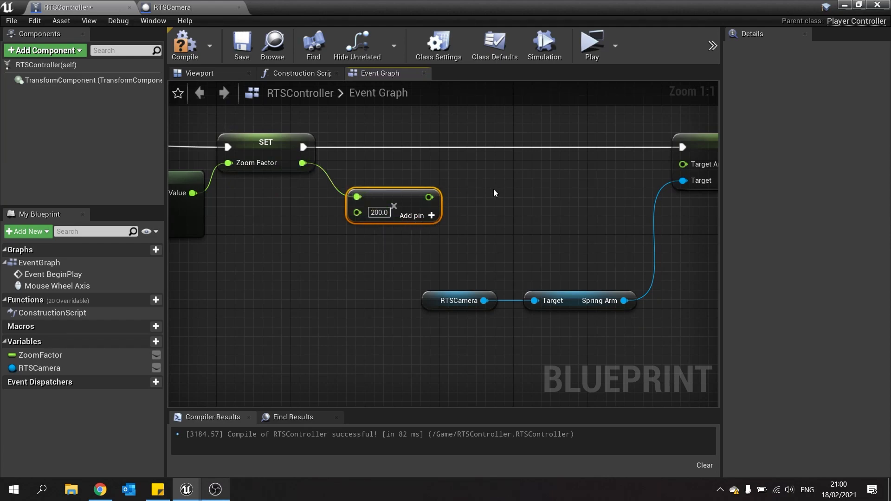
mouse_move(504, 218)
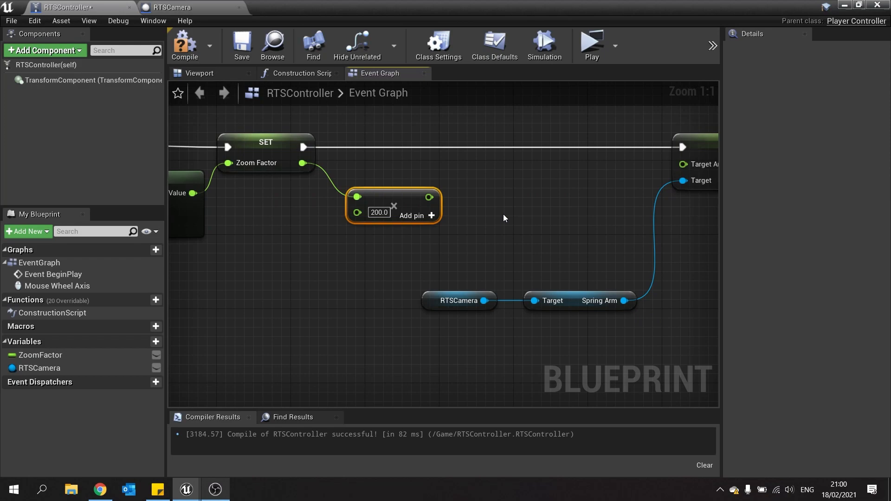
mouse_move(303, 163)
text(+)
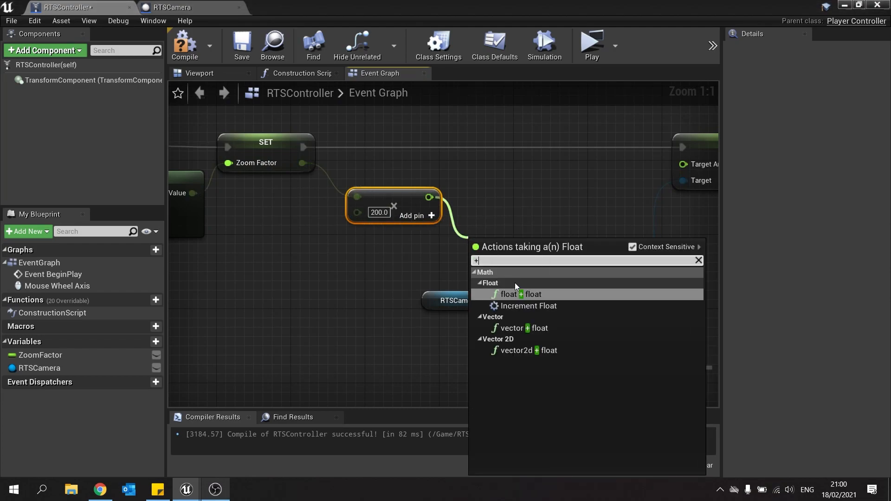
click(520, 294)
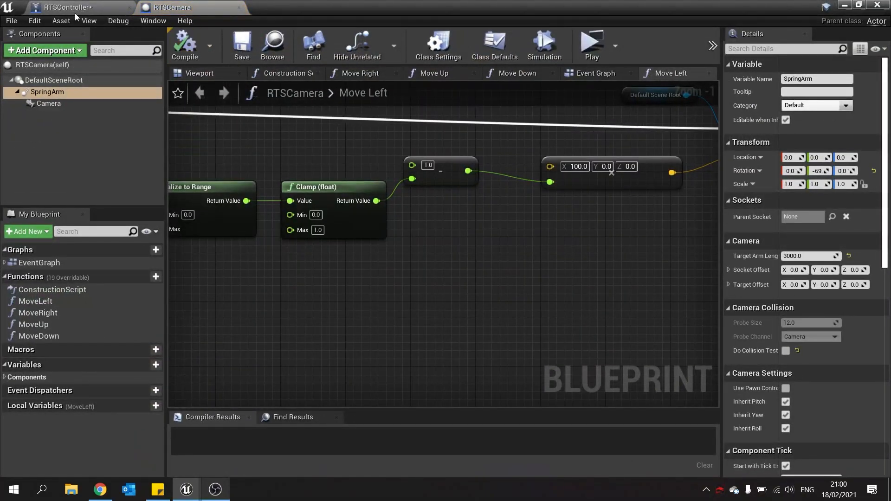
click(68, 7)
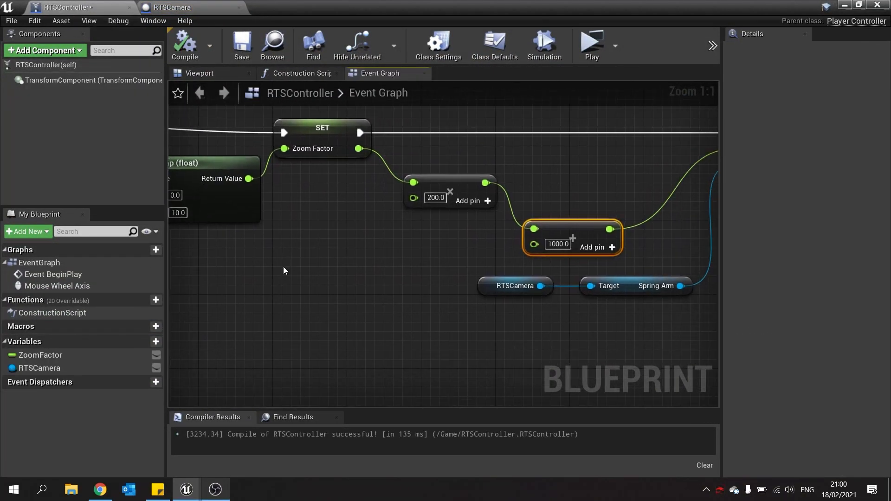
Step: Give the ZoomFactor variable a default value of 5.0
click(41, 354)
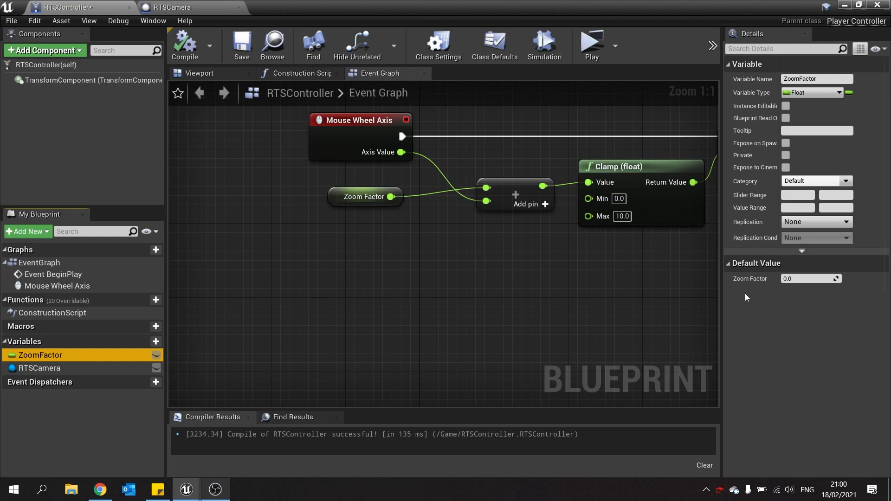
click(807, 278)
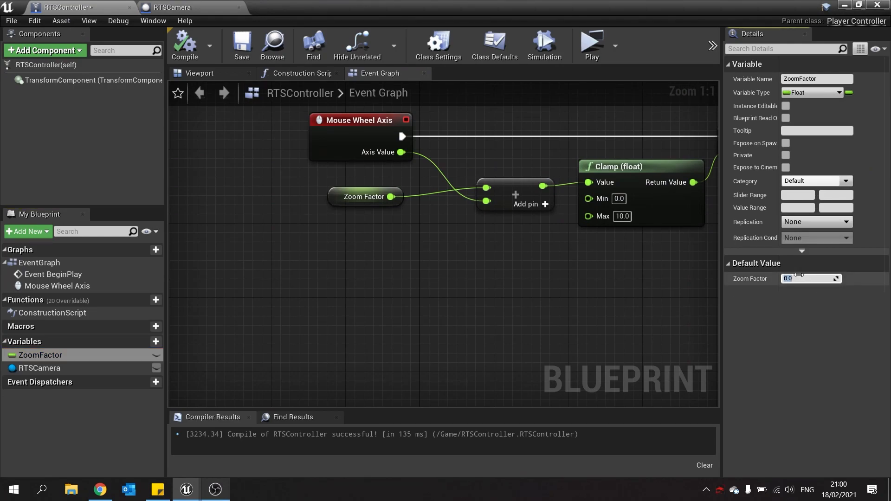
text(5.0)
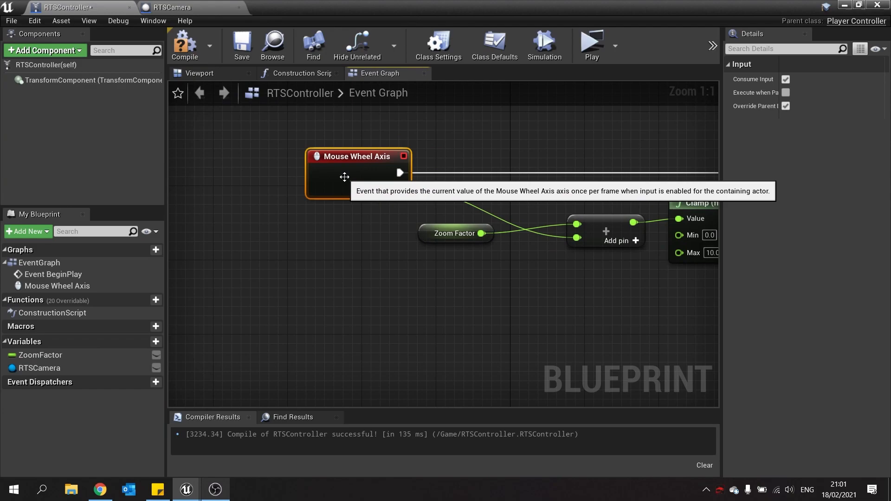
mouse_move(397, 254)
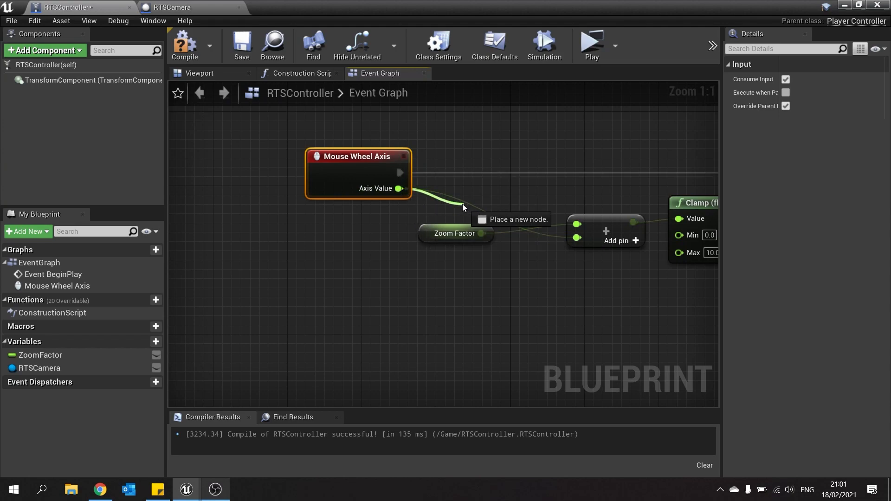
Step: Multiply the wheel Axis Value by -1.0 before it is added to ZoomFactor
drag(399, 188, 463, 207)
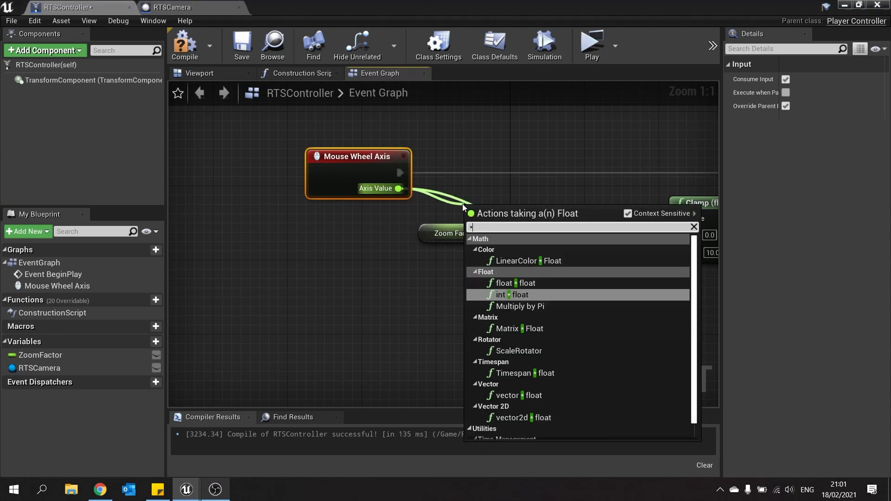
click(513, 282)
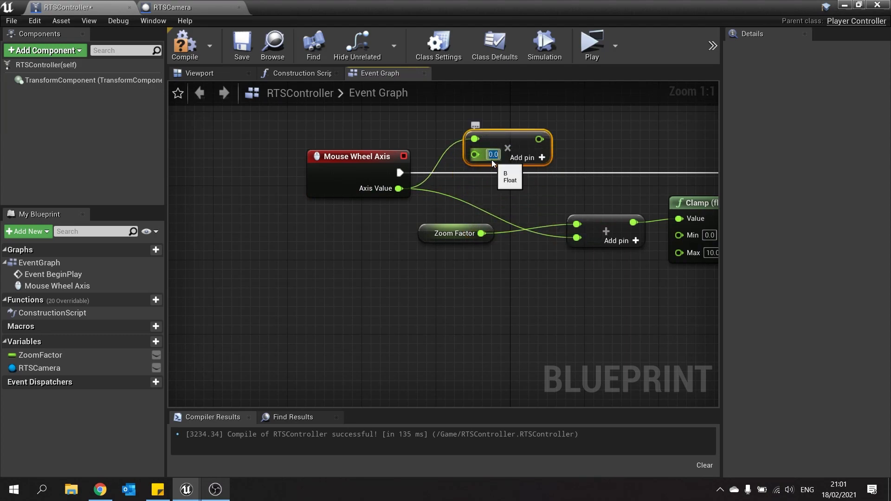
text(-1.0)
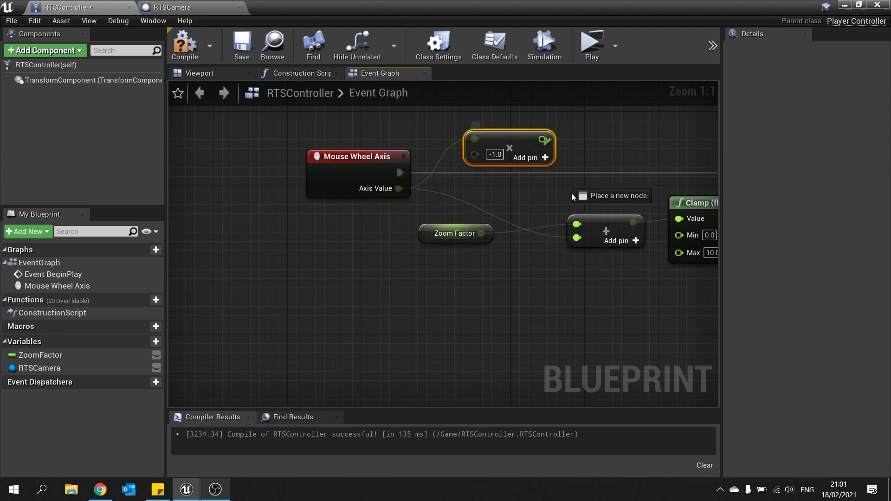
drag(509, 147, 500, 192)
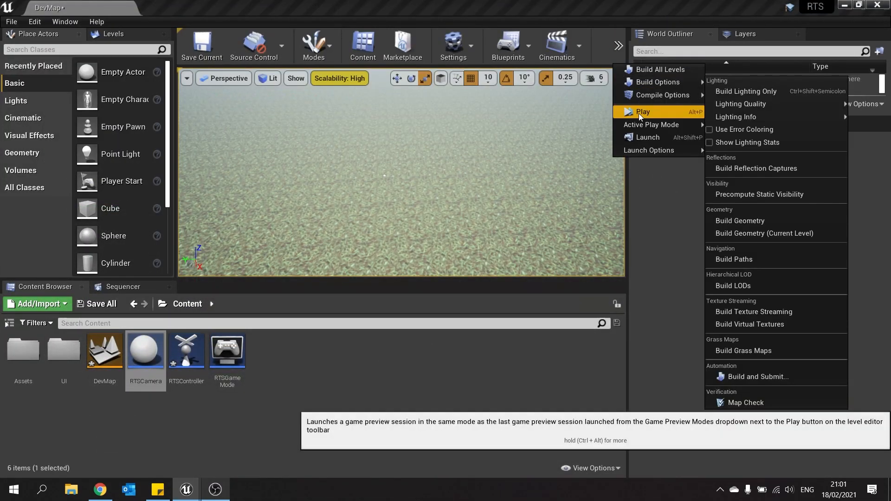
Step: Play the level to test the mouse-wheel zoom
click(642, 112)
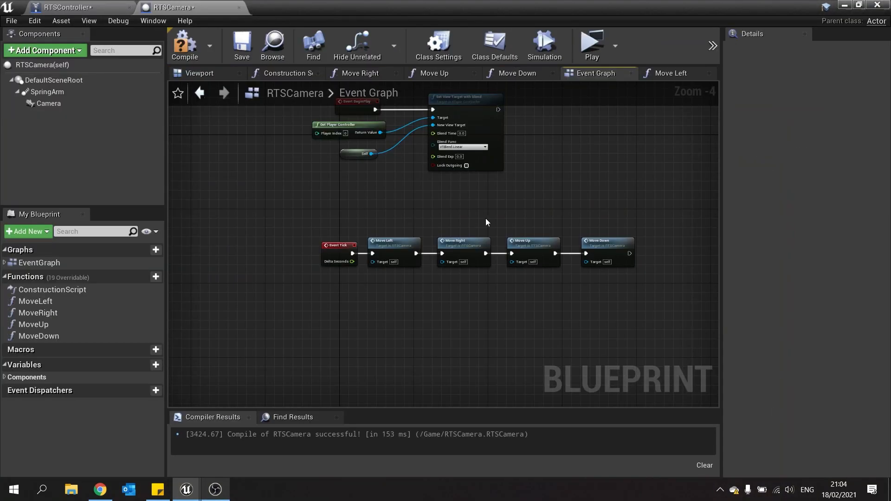
mouse_move(401, 241)
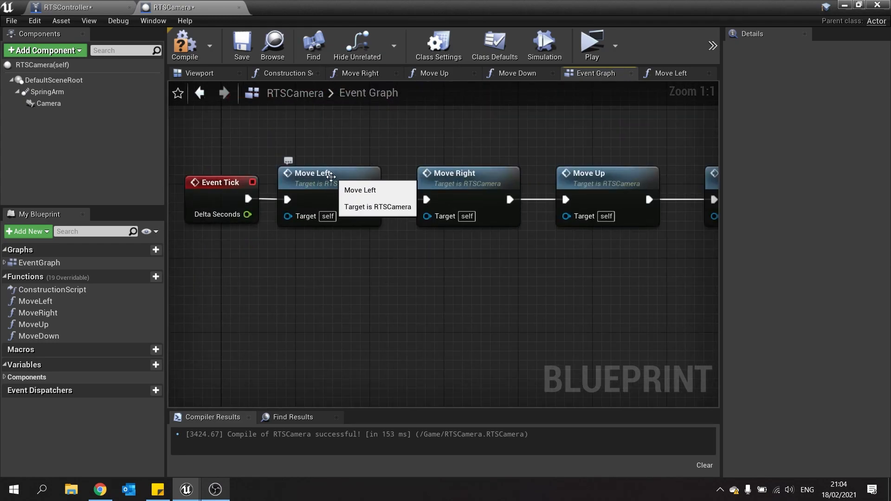
Step: In Move Left, normalize the spring arm's Target Arm Length to the range 1000–3000.0
click(359, 189)
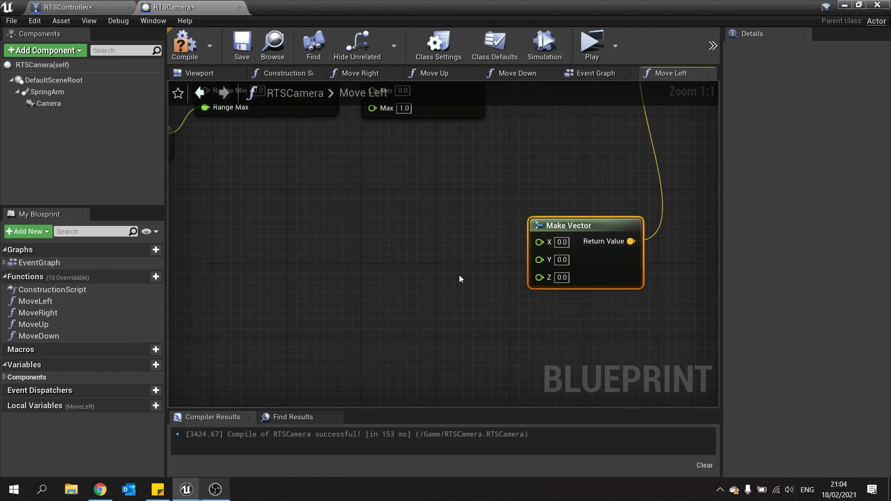
click(47, 92)
text(get target)
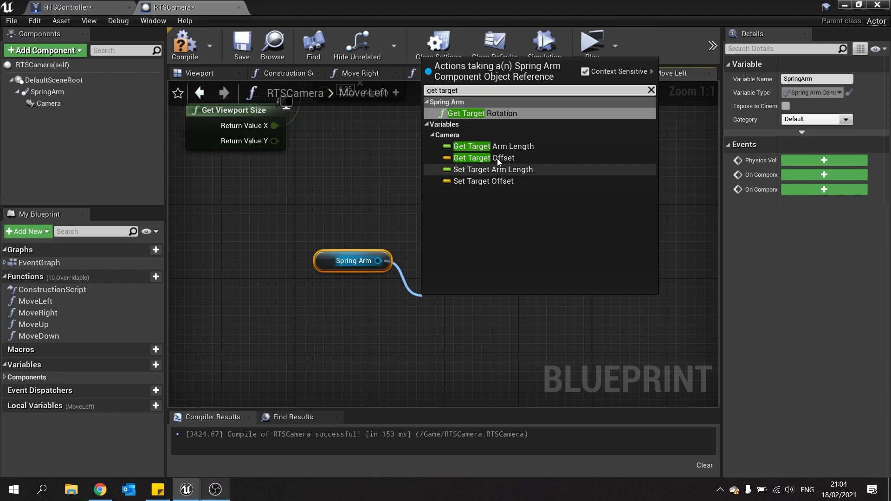
click(484, 146)
text(normal)
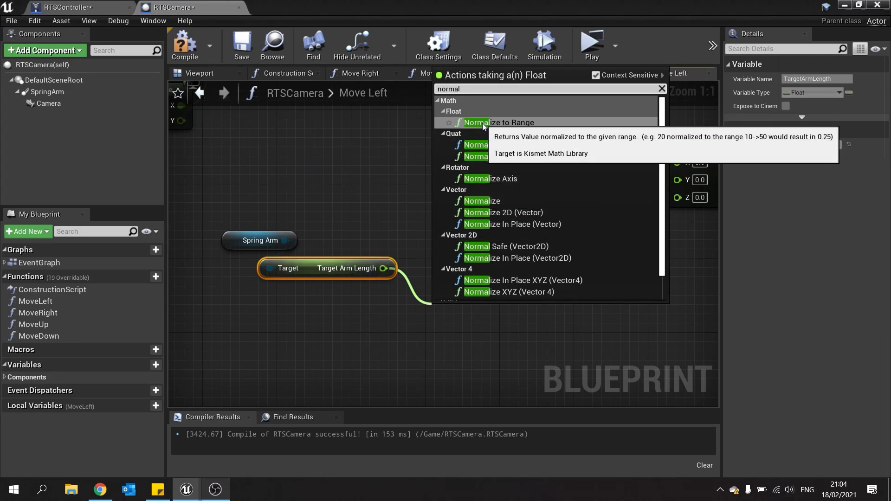
click(498, 122)
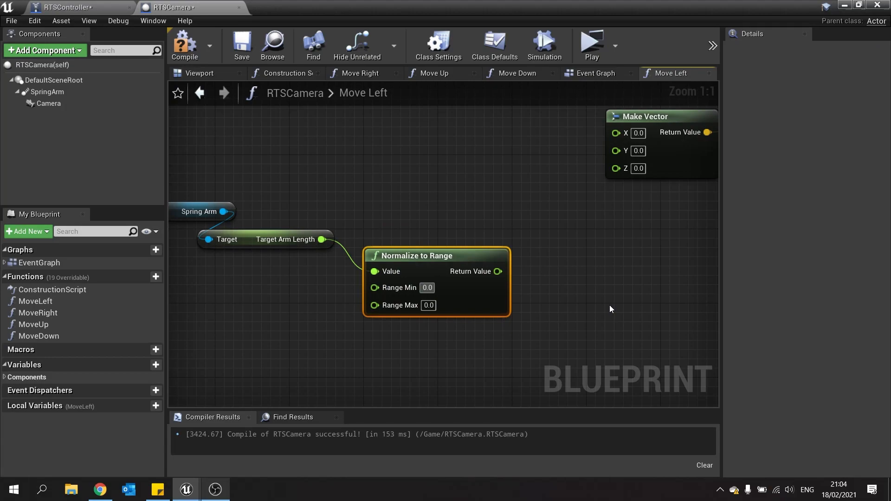
text(1000)
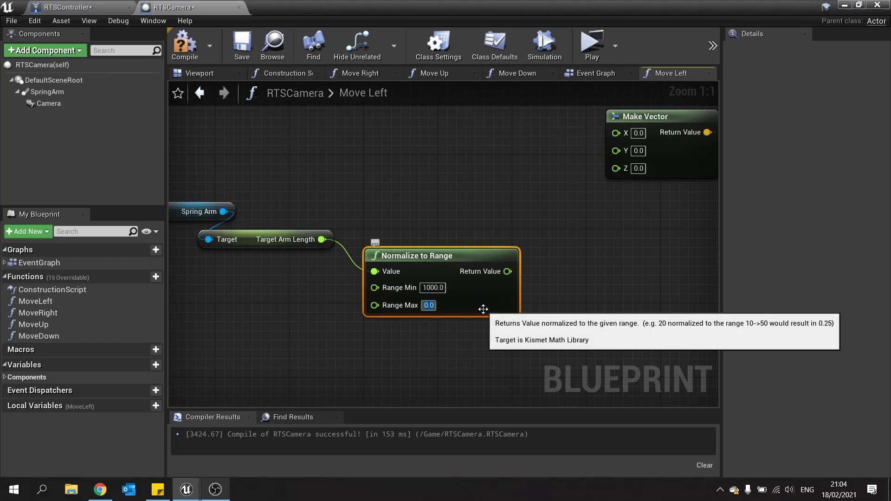
text(3000.0)
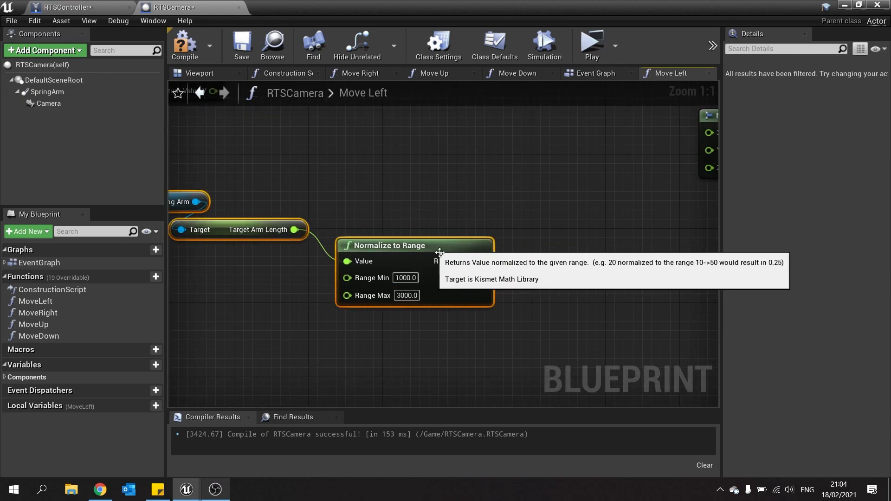
Step: Scale the normalized arm length by 40.0 and offset it by 60.0 for the move vector
drag(483, 261, 538, 286)
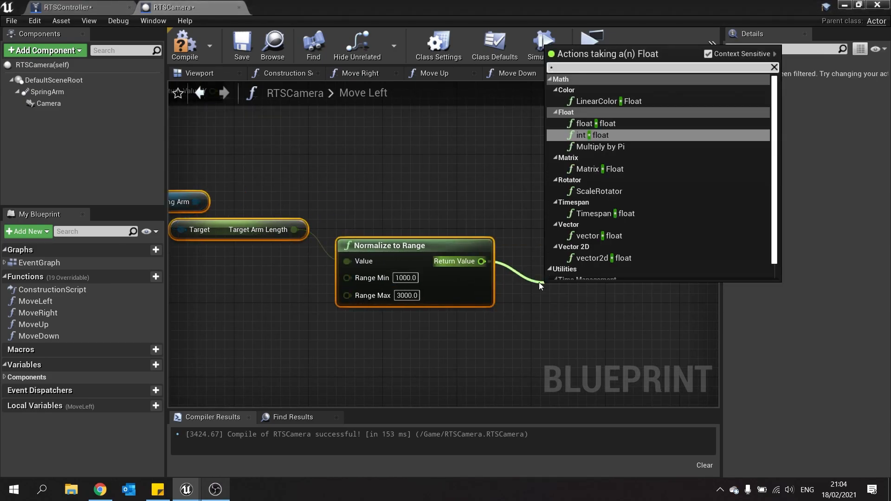
click(596, 123)
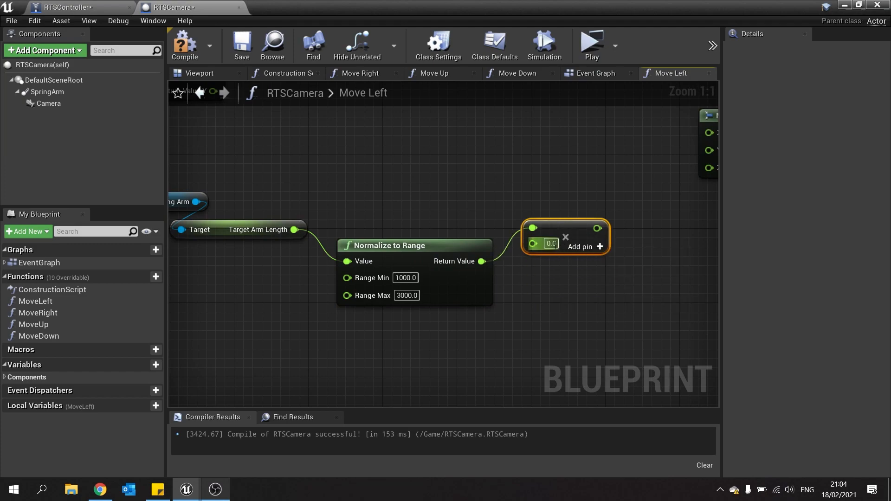
text(40.0)
text(+)
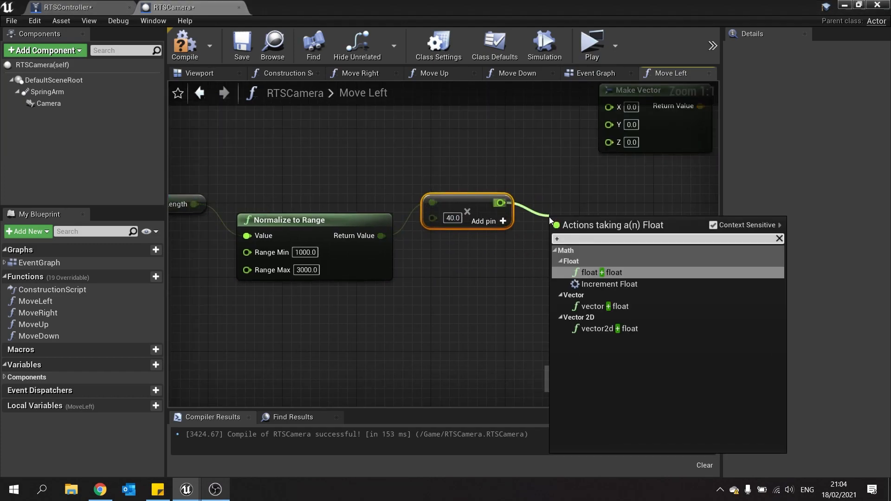
click(599, 271)
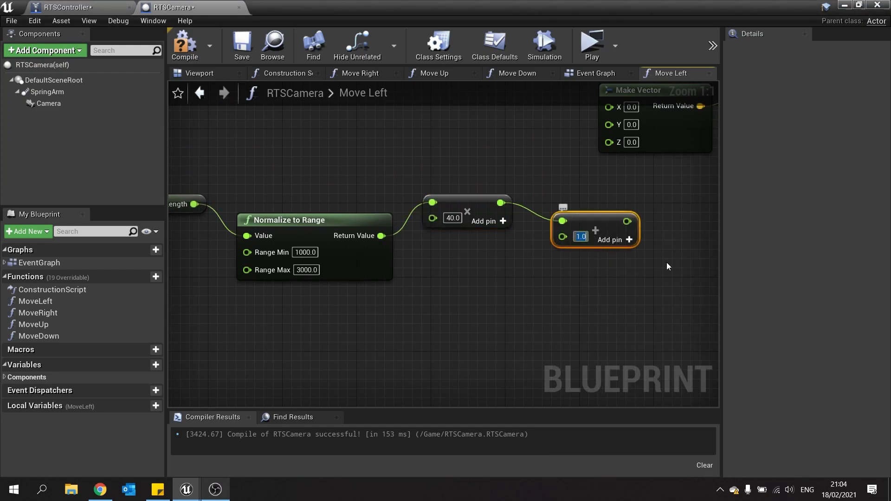
text(60.0)
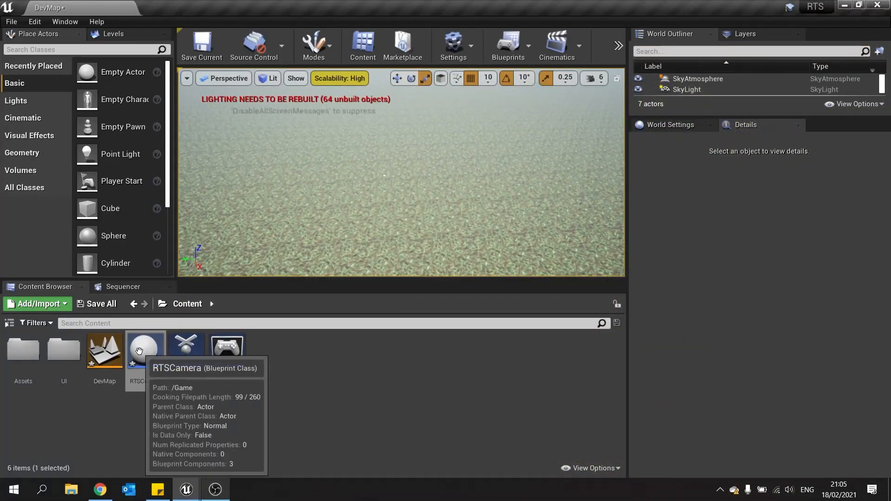
Step: Reopen RTSCamera's Move Left graph showing the whole pan-speed chain
double_click(146, 349)
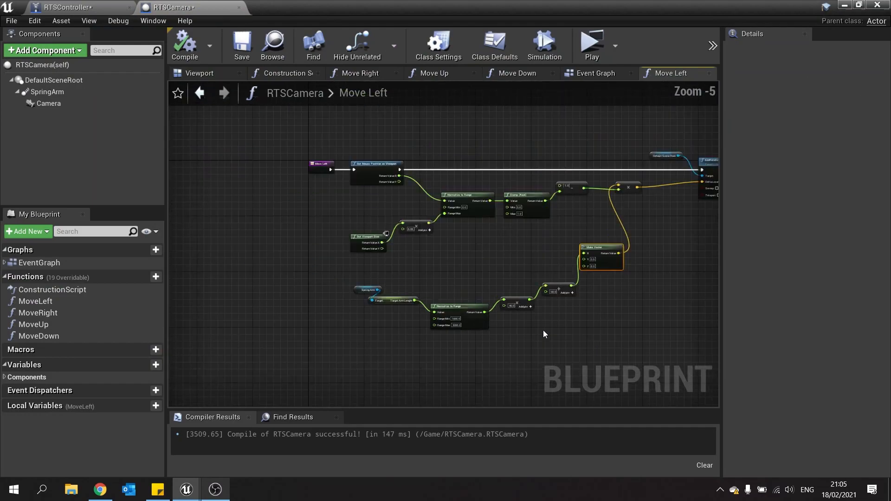
scroll(up, 3)
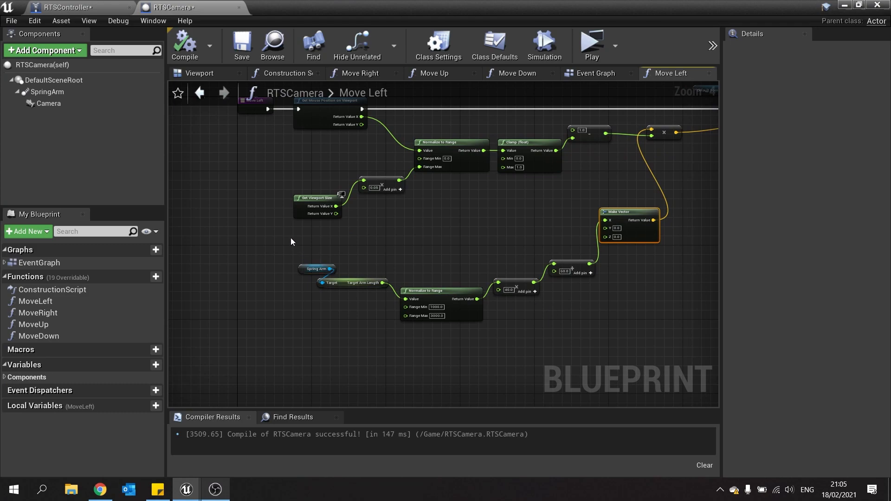
mouse_move(449, 291)
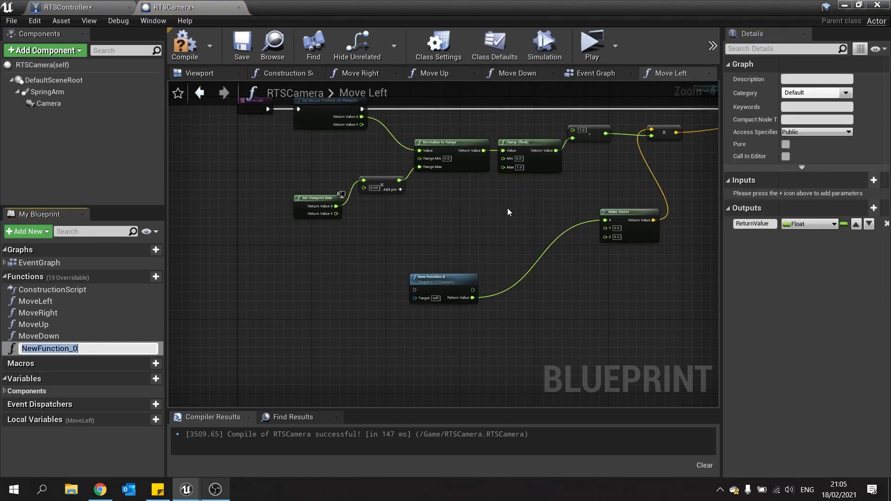
Step: Collapse the speed chain into a GetCameraSpeed function with a float ScaleFactor input
text(GetCameraSpeed)
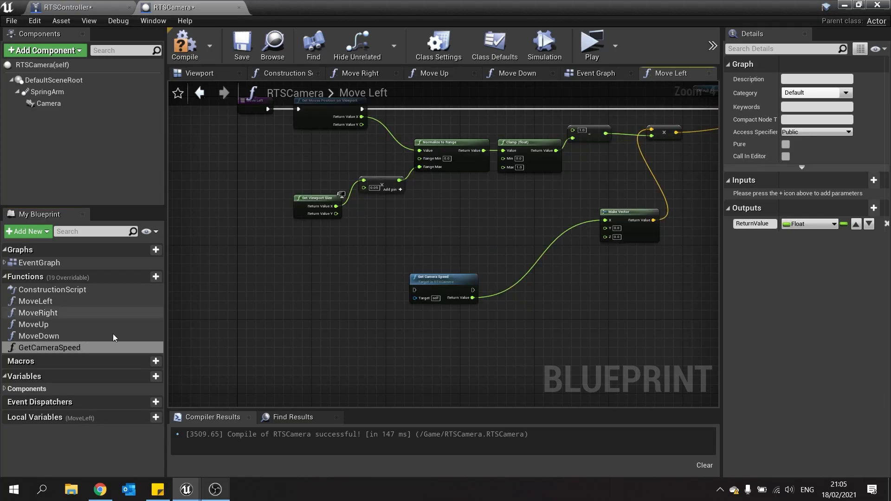
mouse_move(874, 180)
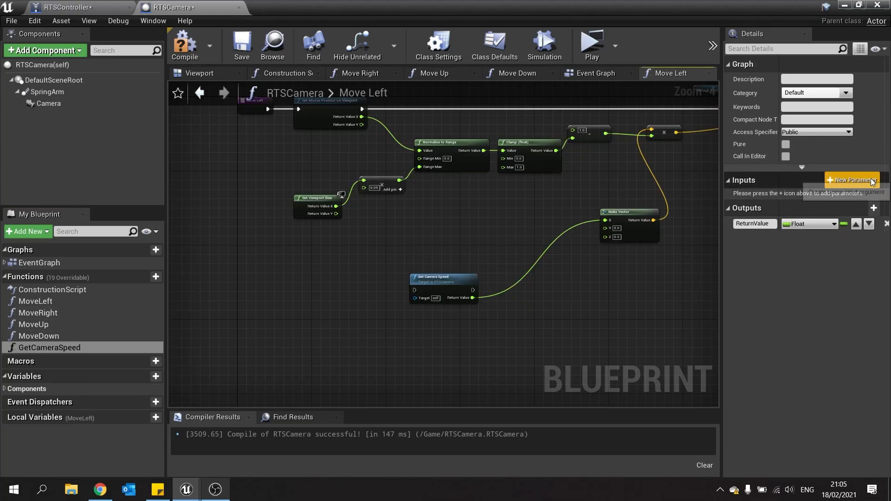
click(851, 179)
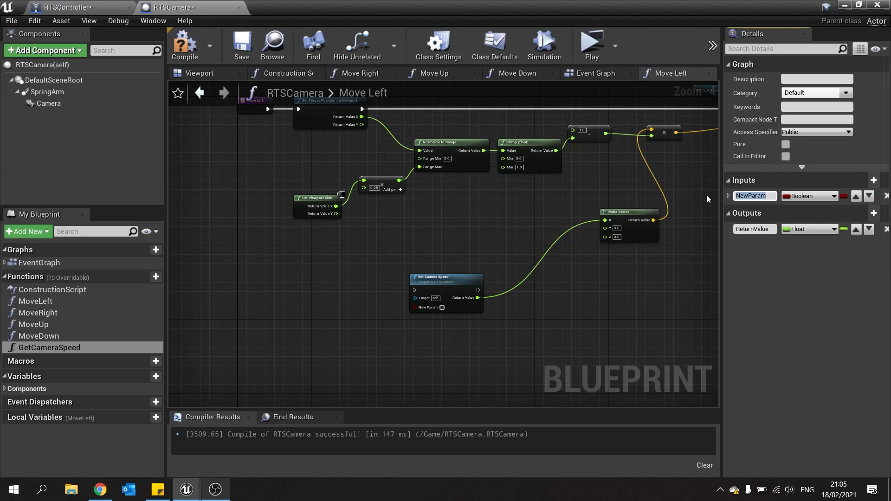
text(ScaleFactor)
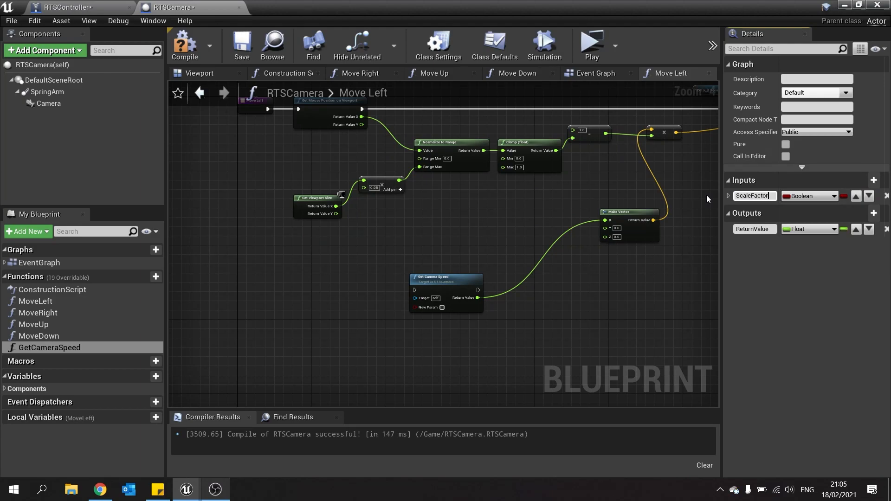
click(806, 195)
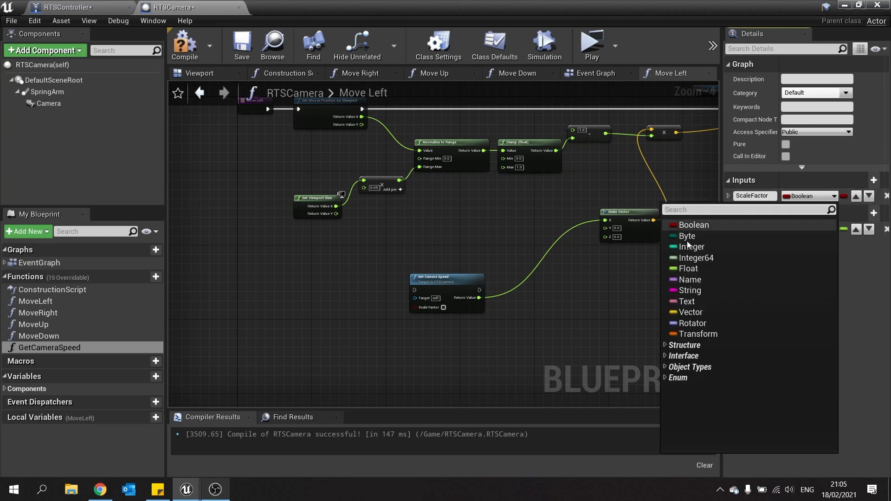
click(688, 268)
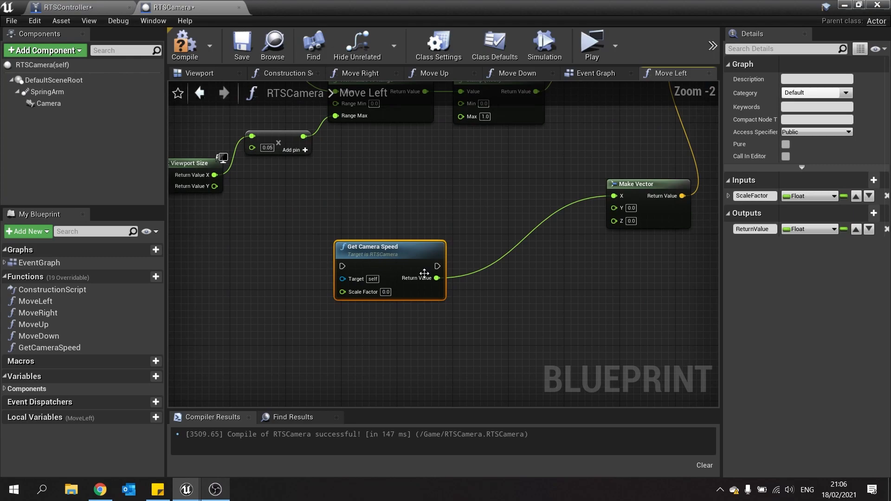
mouse_move(378, 298)
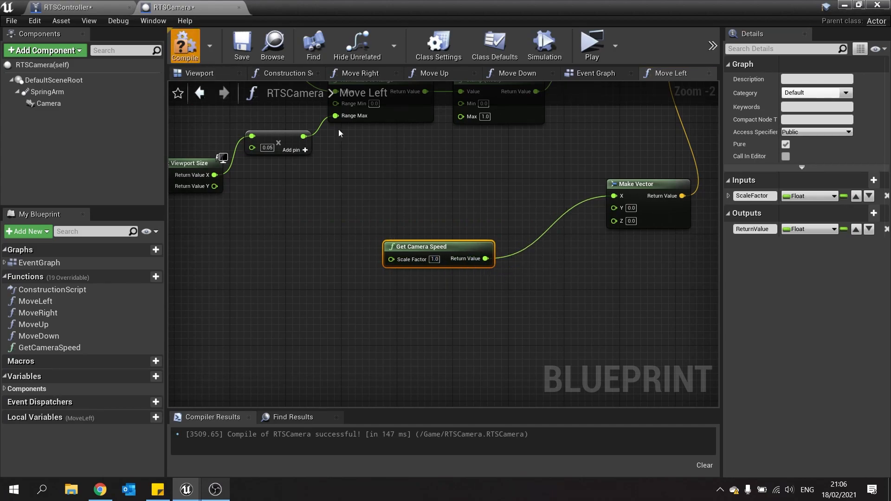
drag(421, 246, 483, 190)
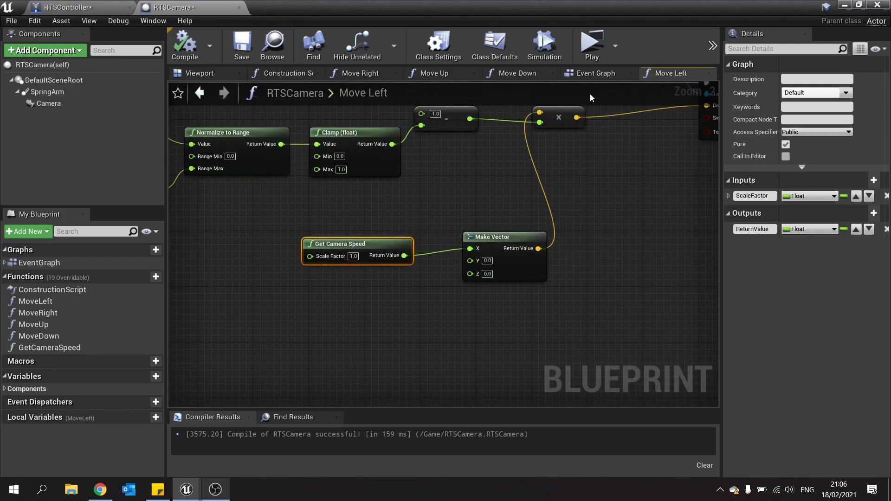
Step: Build Move Right's delta from Make Vector with Get Camera Speed, Scale Factor -1.0 on X
click(360, 73)
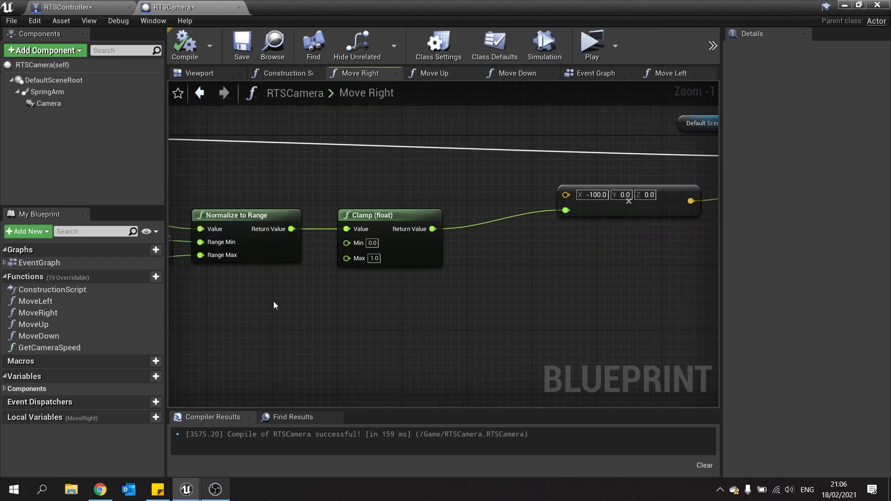
drag(566, 210, 533, 317)
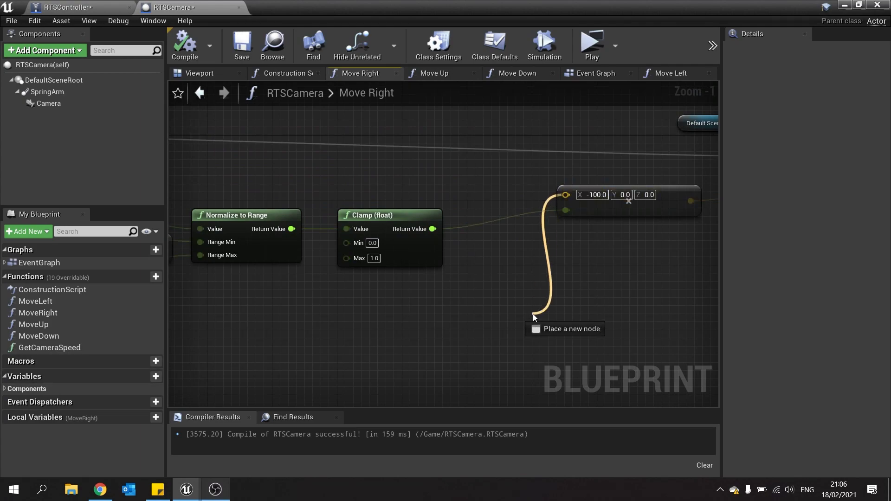
click(533, 318)
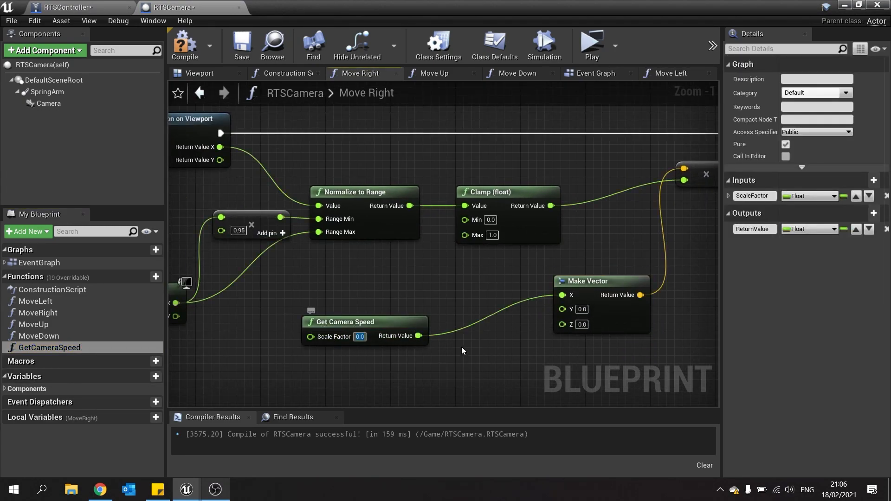
text(-1.0)
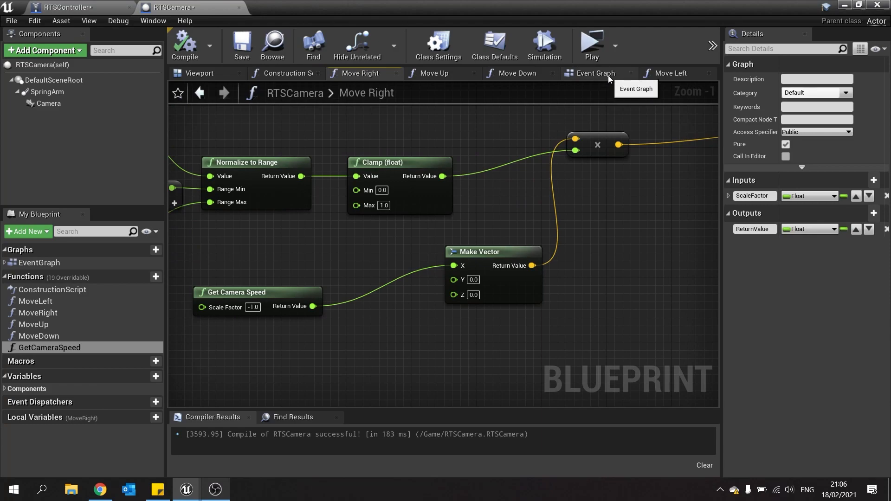
Step: Wire Move Up and Move Down through Get Camera Speed, with Scale Factor -1.0 for Move Down's Y
click(516, 72)
text(make)
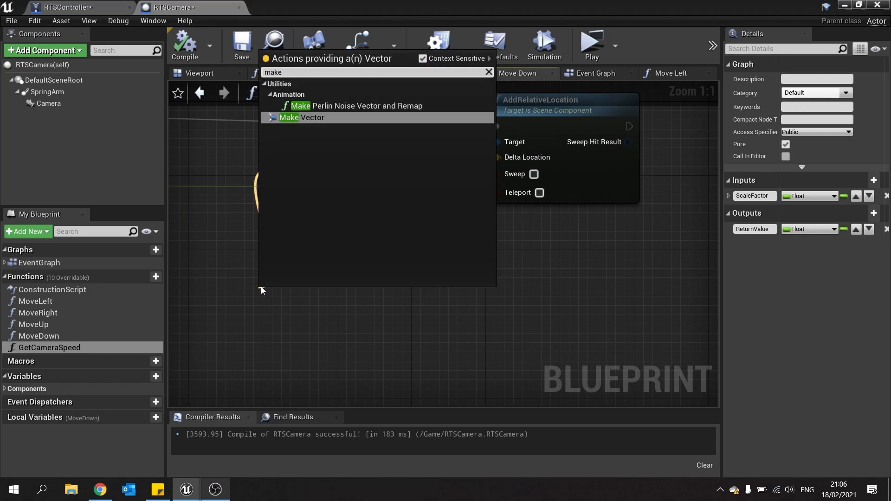
click(301, 117)
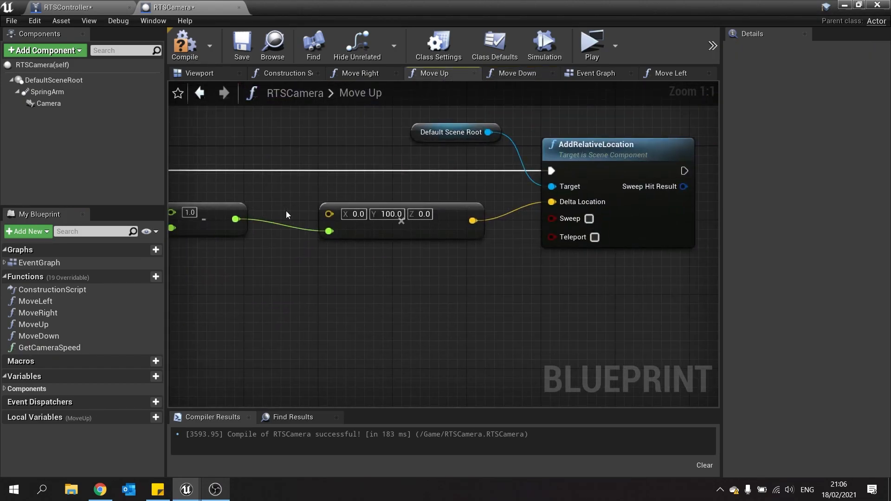
click(515, 73)
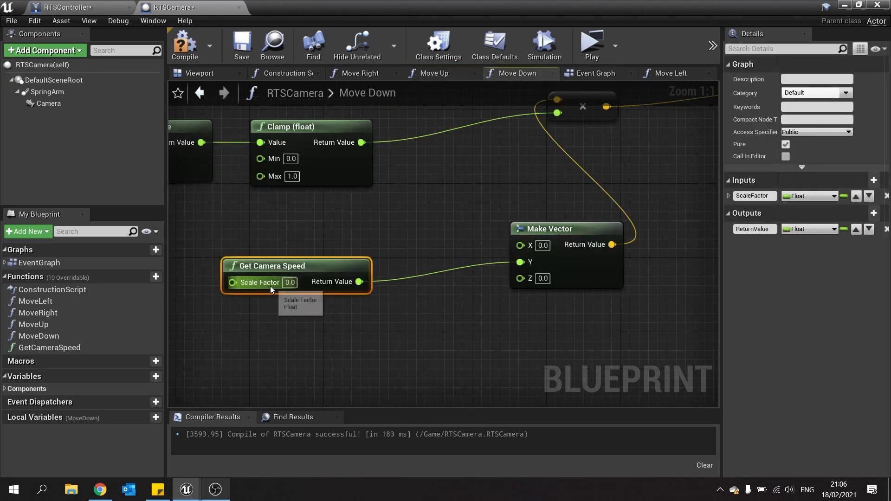
click(289, 282)
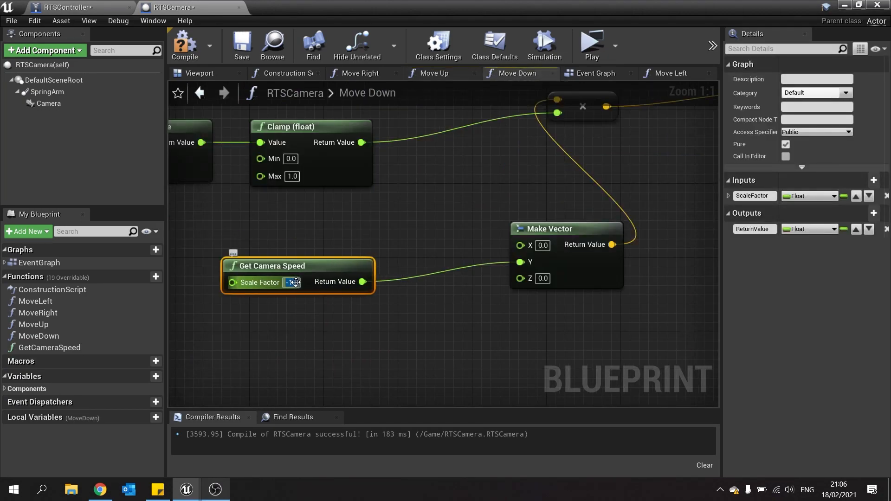
text(-1.0)
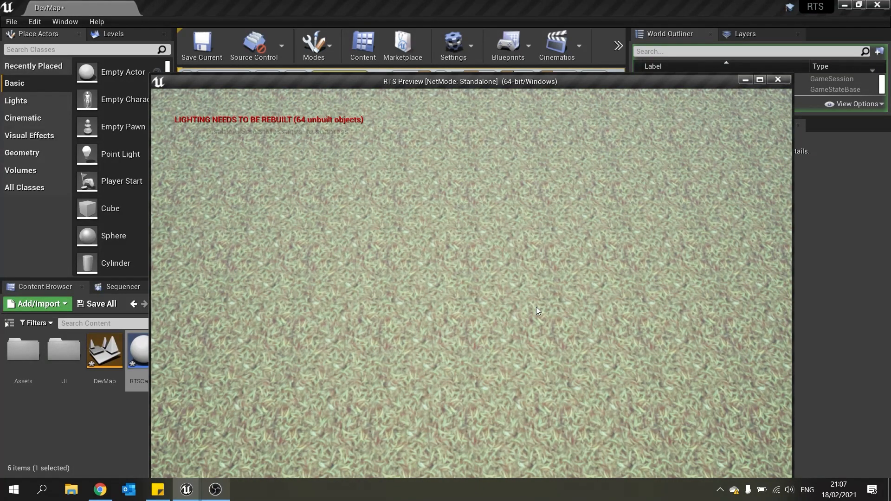
mouse_move(552, 326)
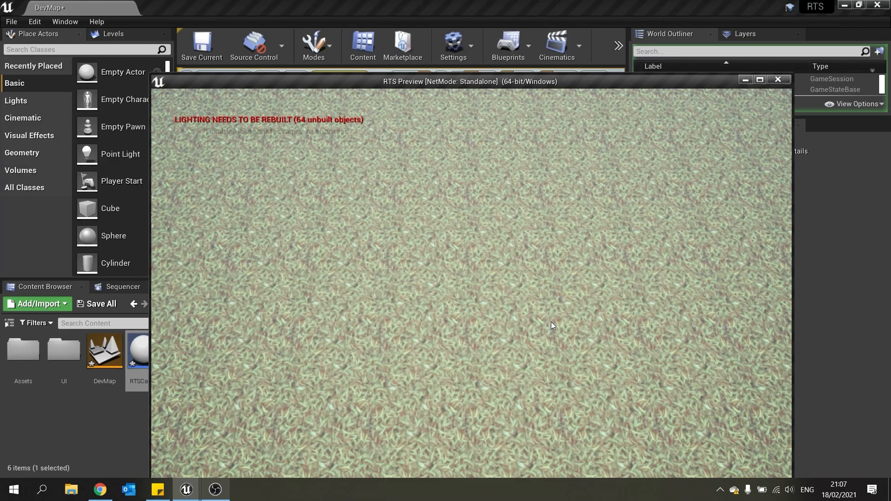
mouse_move(469, 185)
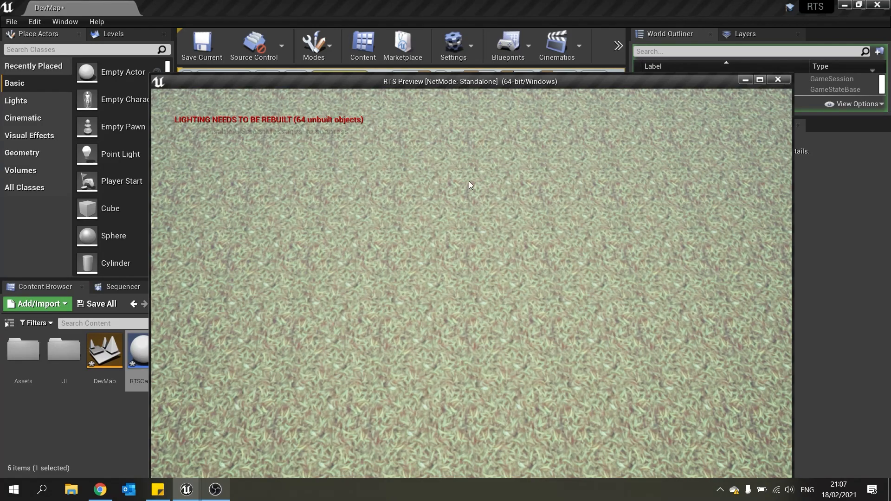
mouse_move(477, 262)
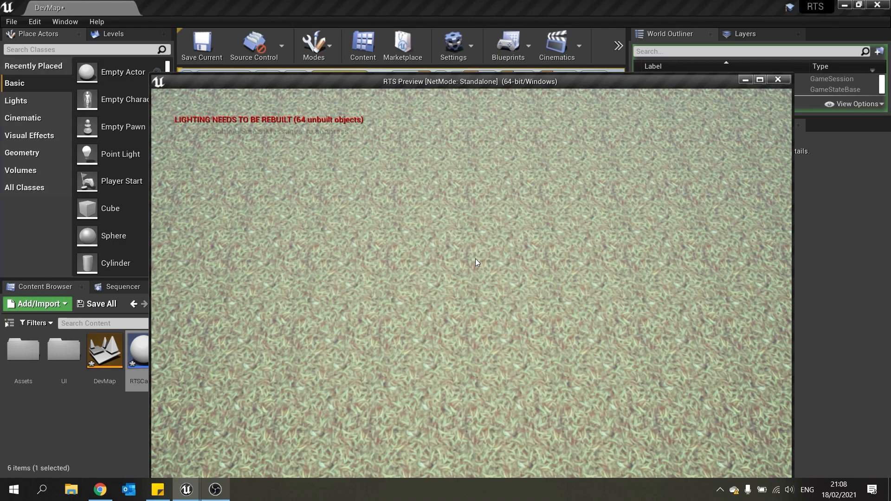
mouse_move(479, 256)
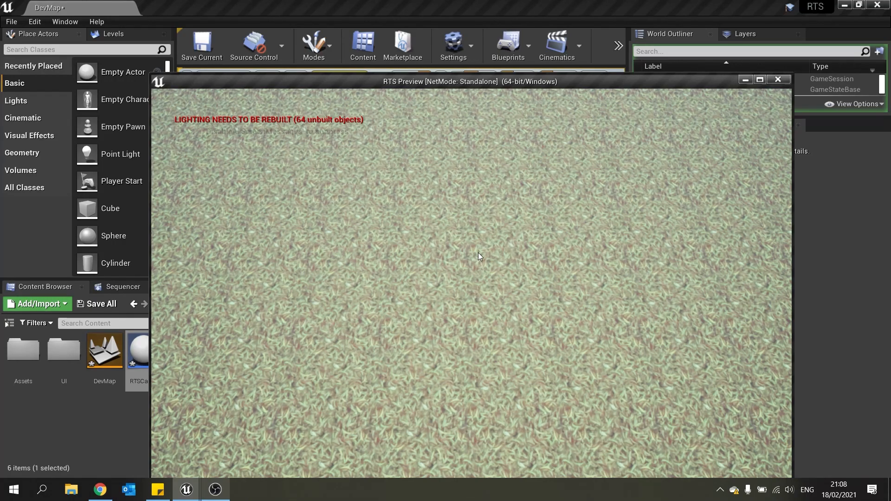